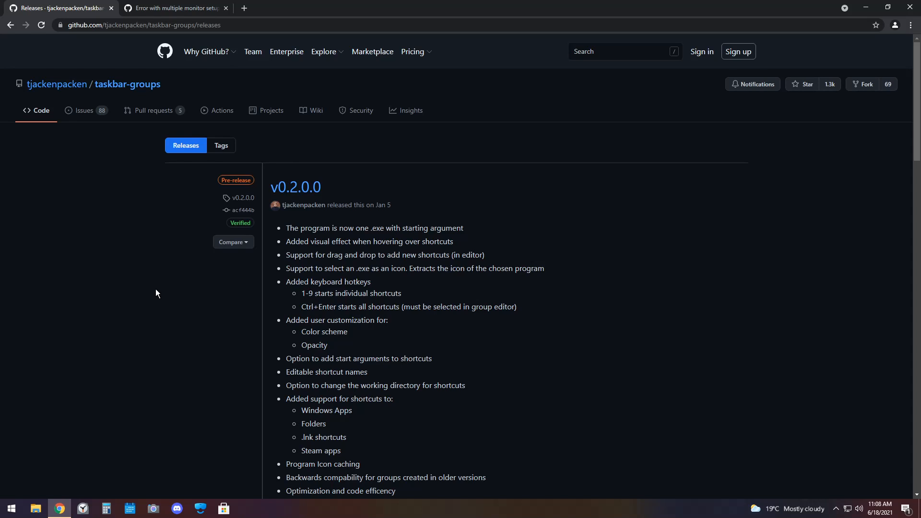
{"action": "mouse_move", "coordinate": [122, 80]}
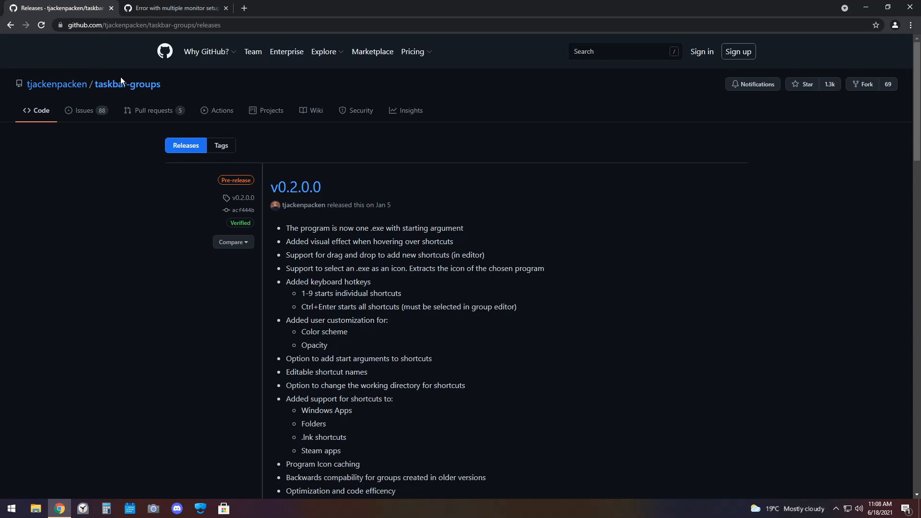
Step: Download TaskbarGroups.zip from the expanded Assets of the v0.2.0.0 release
{"action": "scroll", "scroll_direction": "down", "scroll_amount": 3}
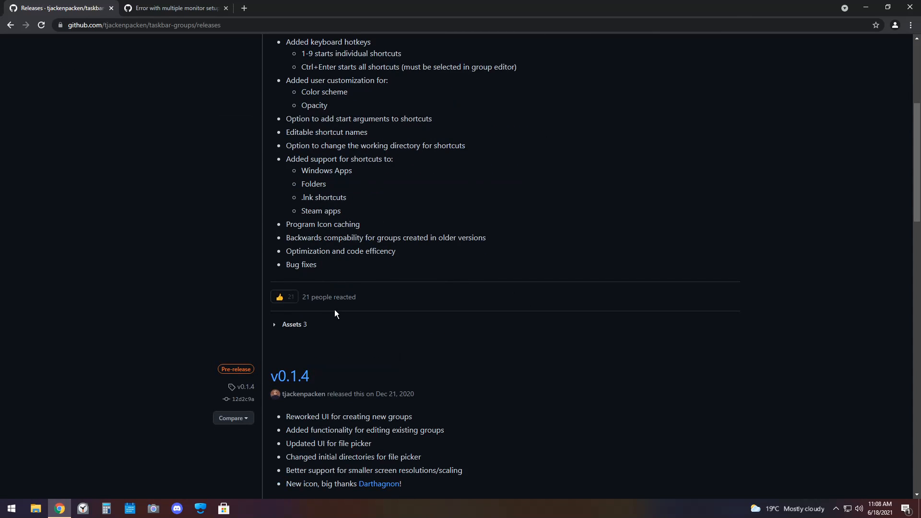
{"action": "left_click", "coordinate": [294, 325]}
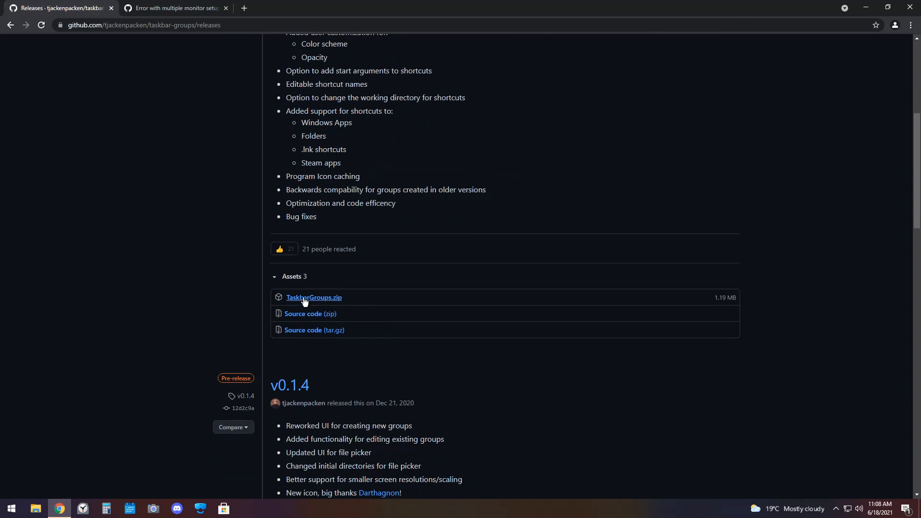
{"action": "left_click", "coordinate": [314, 298]}
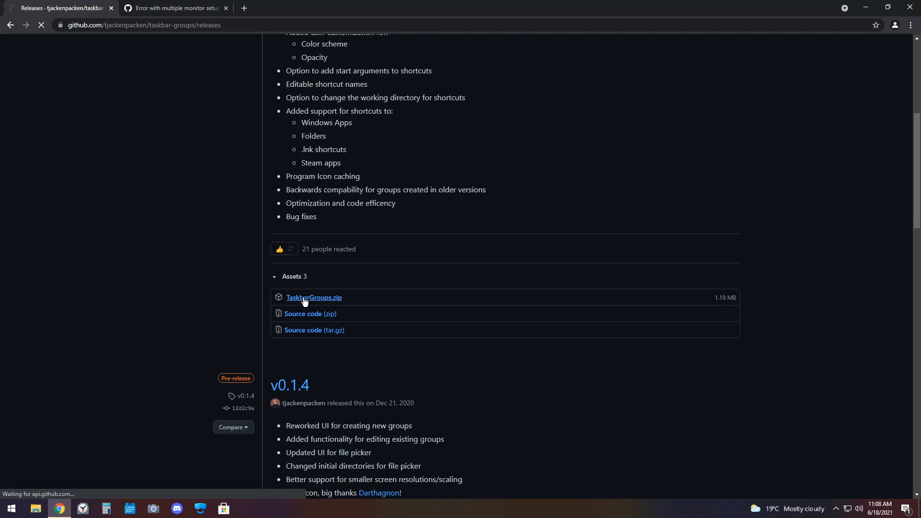
{"action": "left_click", "coordinate": [313, 298]}
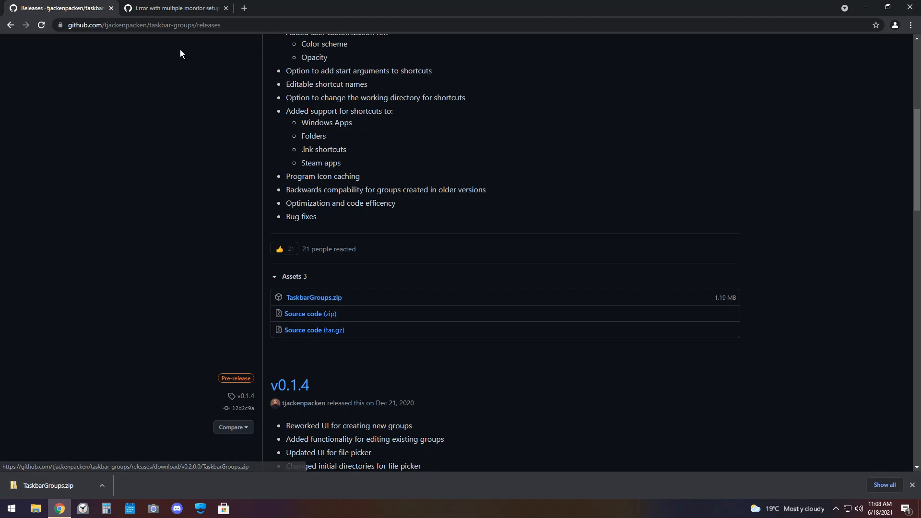
Step: Download the patched Release.zip from the multiple monitor error issue #114 comments
{"action": "left_click", "coordinate": [174, 8]}
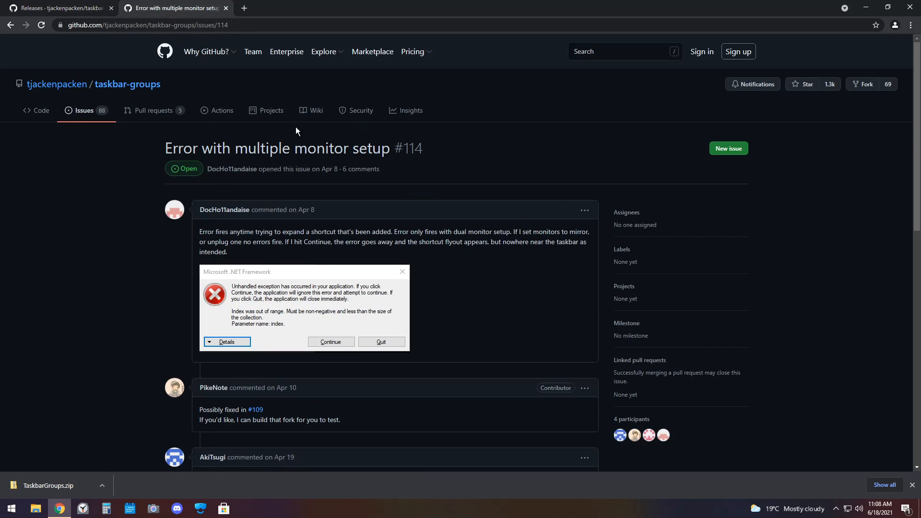
{"action": "mouse_move", "coordinate": [474, 202]}
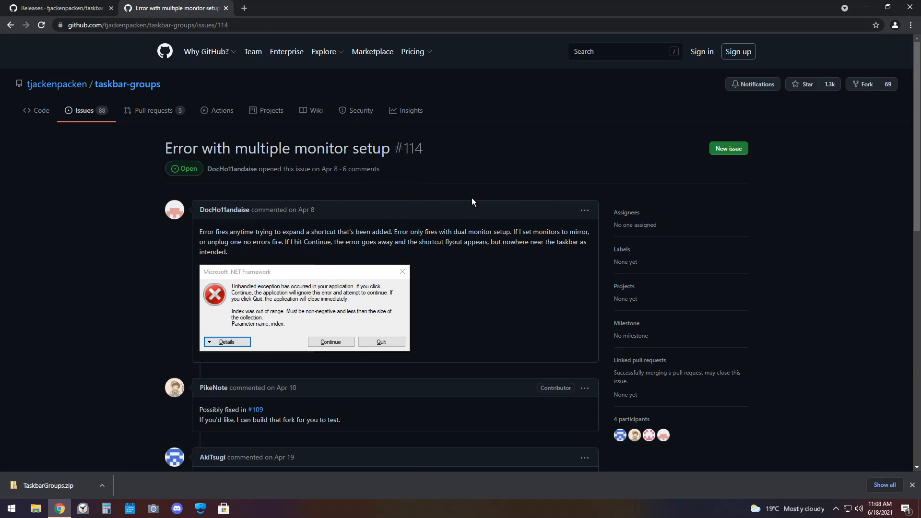
{"action": "scroll", "scroll_direction": "down", "scroll_amount": 3}
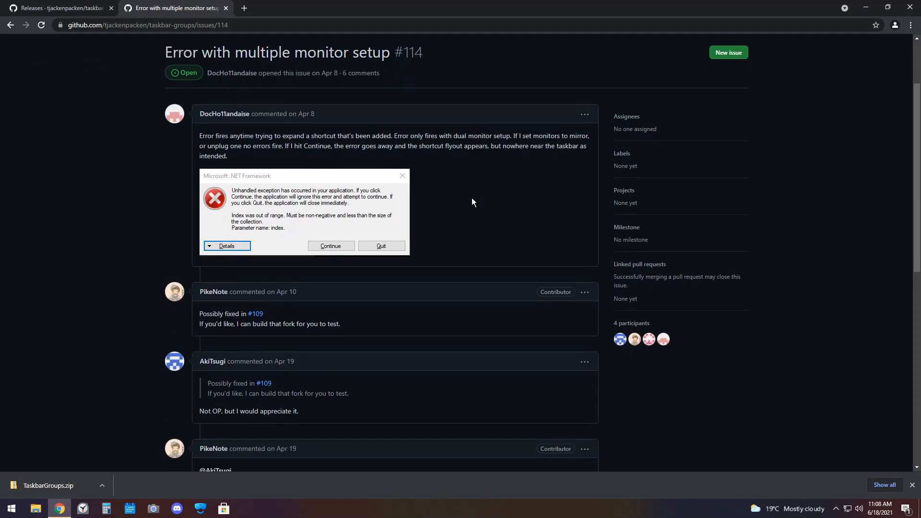
{"action": "scroll", "scroll_direction": "down", "scroll_amount": 3}
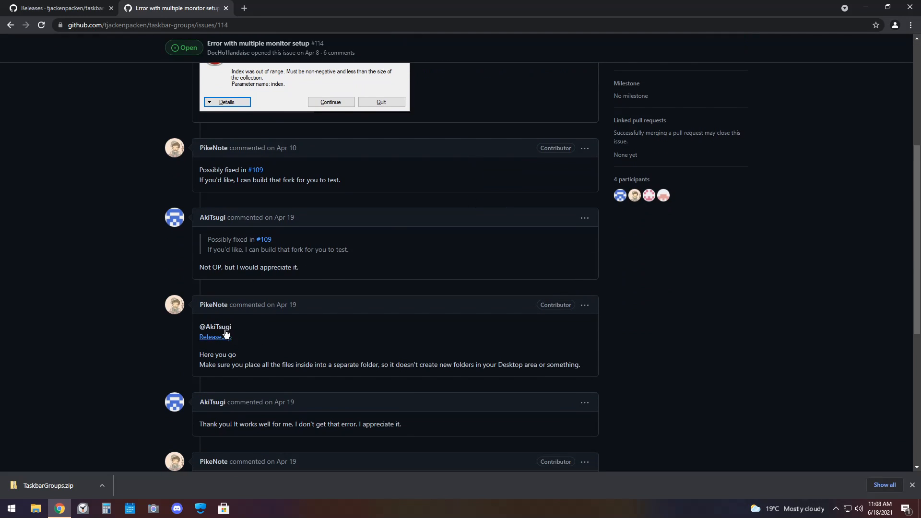
{"action": "mouse_move", "coordinate": [215, 337]}
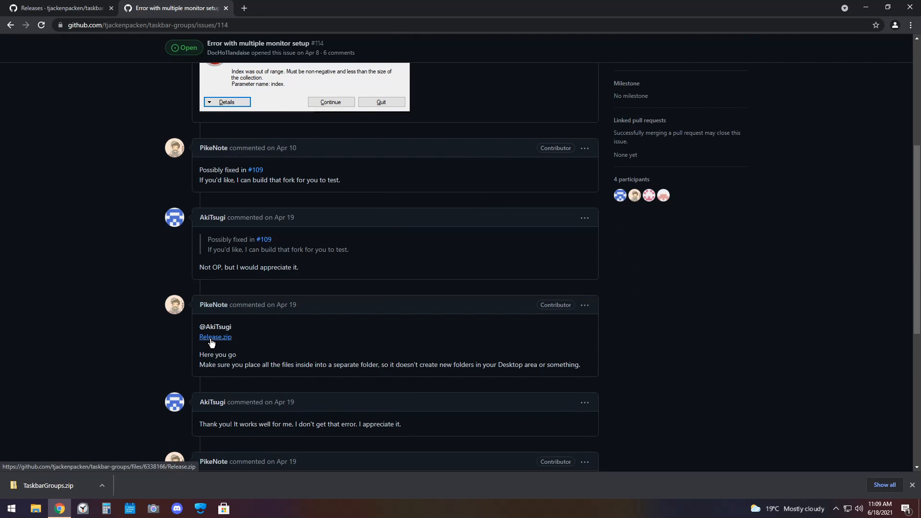
{"action": "left_click", "coordinate": [215, 337]}
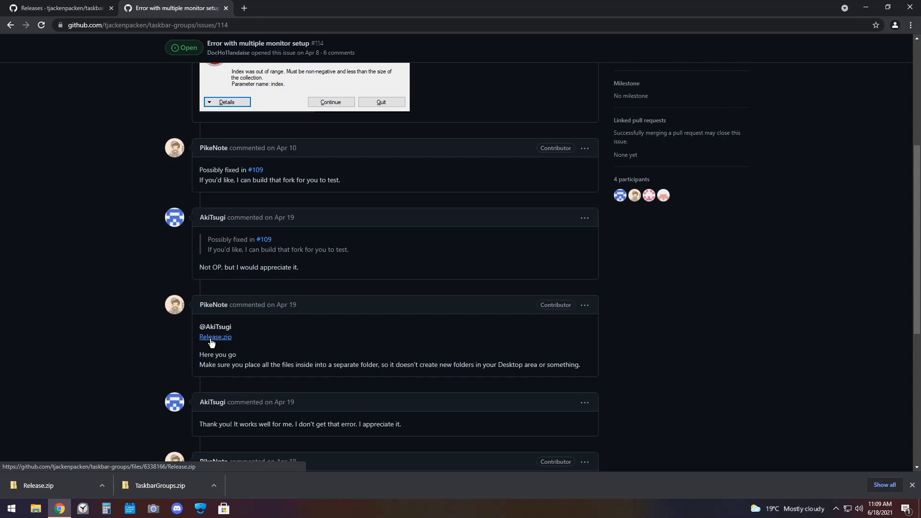
{"action": "left_click", "coordinate": [35, 509]}
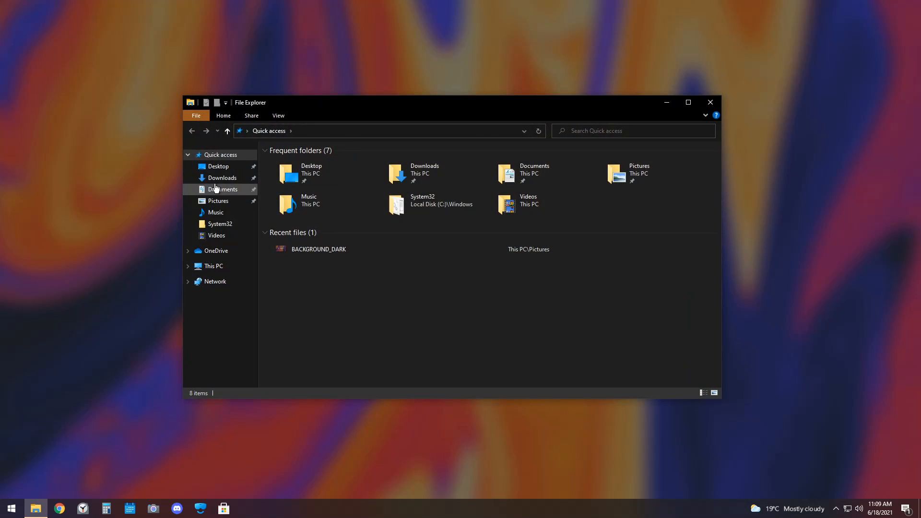
Step: Extract TaskbarGroups.zip in Downloads and enter the extracted TaskbarGroups folder
{"action": "left_click", "coordinate": [222, 177]}
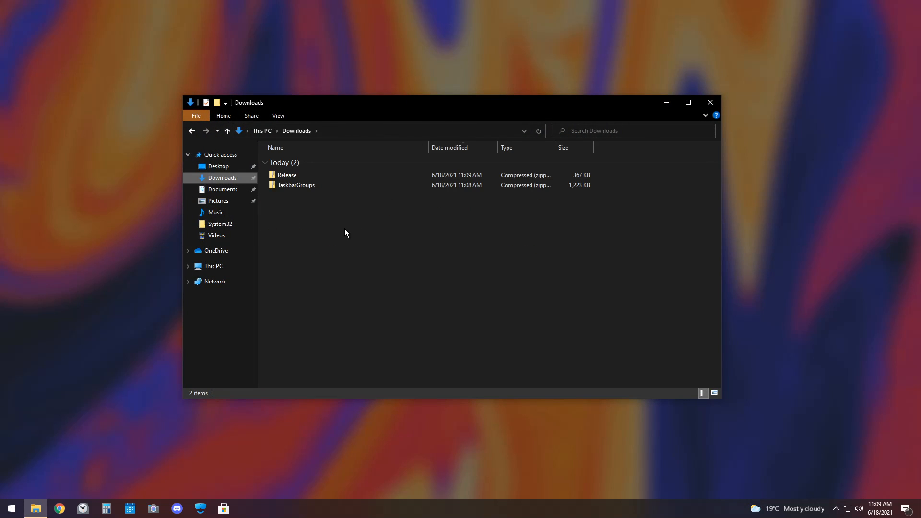
{"action": "left_click", "coordinate": [295, 185]}
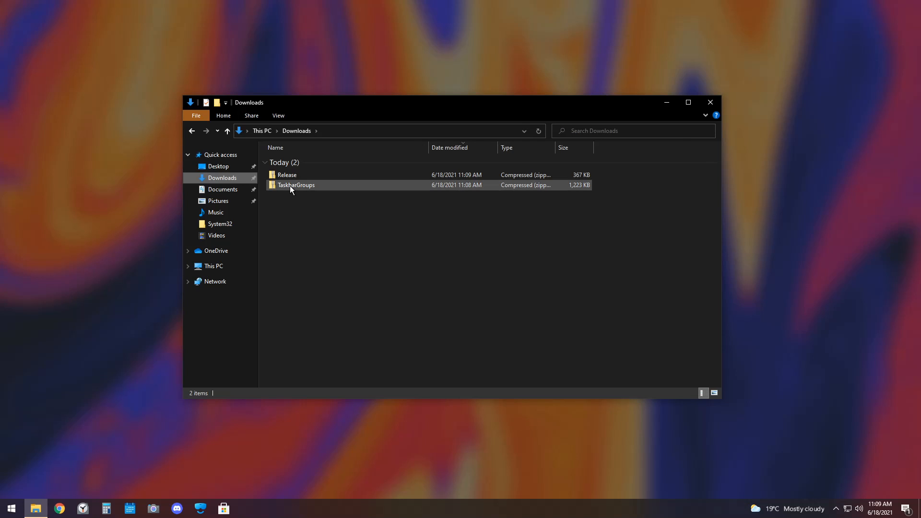
{"action": "double_click", "coordinate": [296, 186]}
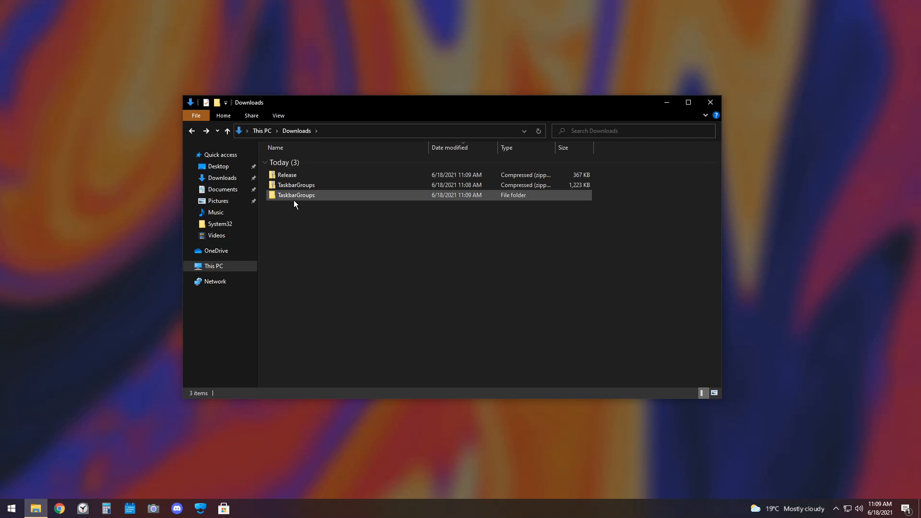
{"action": "double_click", "coordinate": [296, 195]}
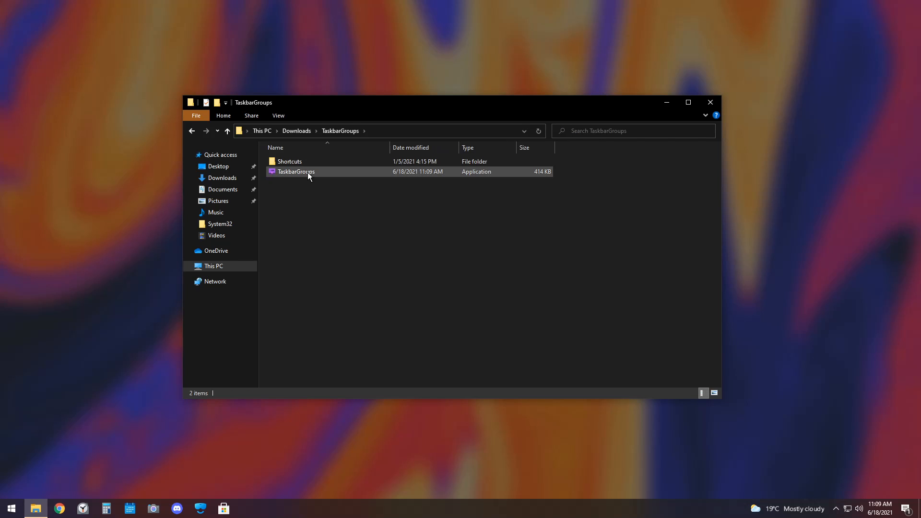
Step: Launch TaskbarGroups.exe, getting past the SmartScreen security warning
{"action": "left_click", "coordinate": [296, 171]}
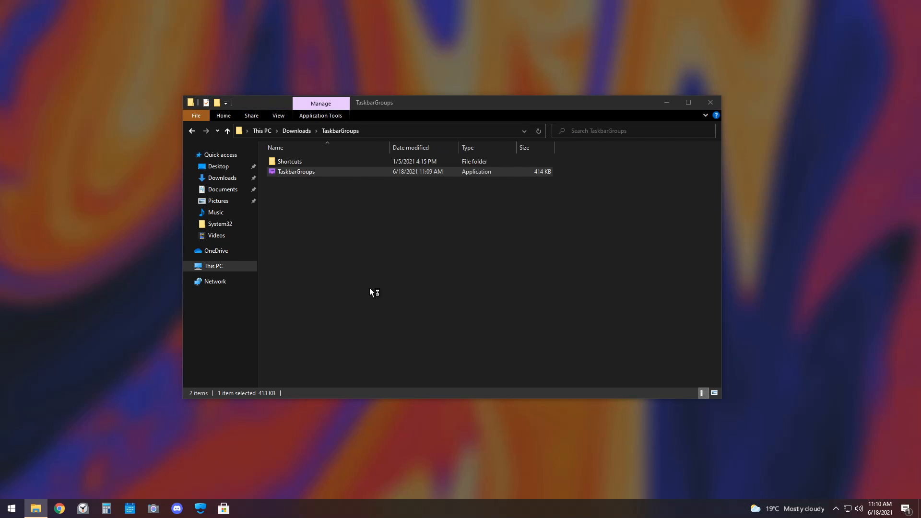
{"action": "double_click", "coordinate": [295, 171]}
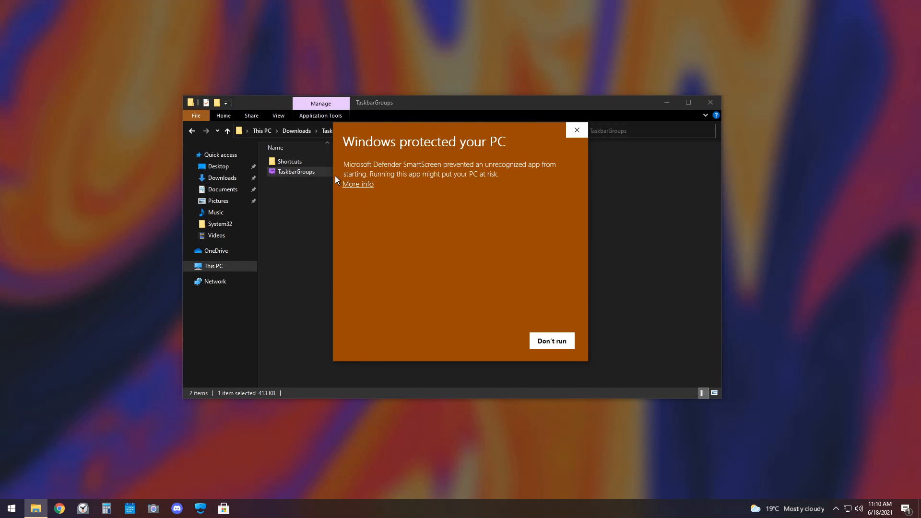
{"action": "left_click", "coordinate": [551, 340]}
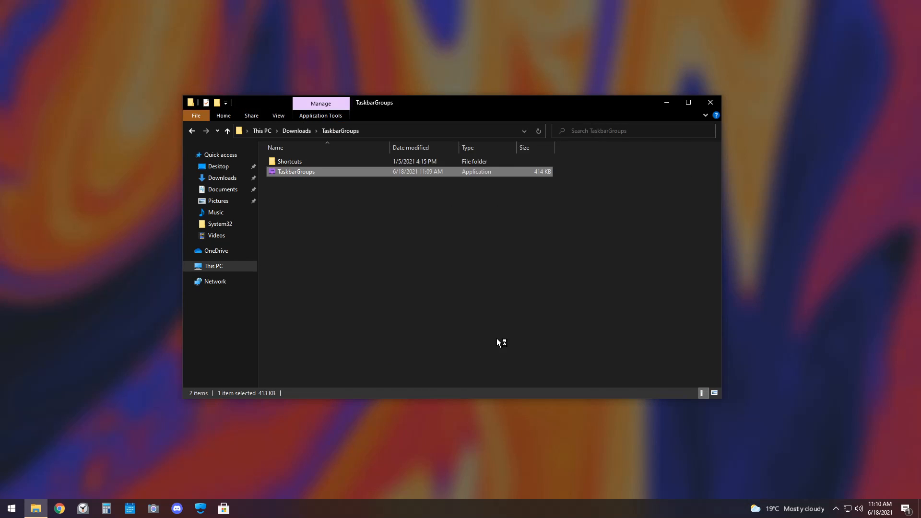
{"action": "double_click", "coordinate": [296, 171]}
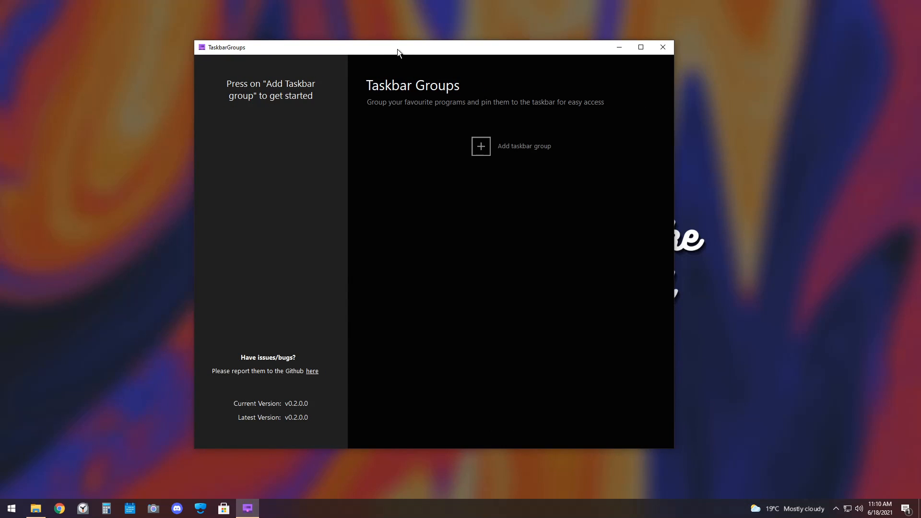
{"action": "mouse_move", "coordinate": [449, 176]}
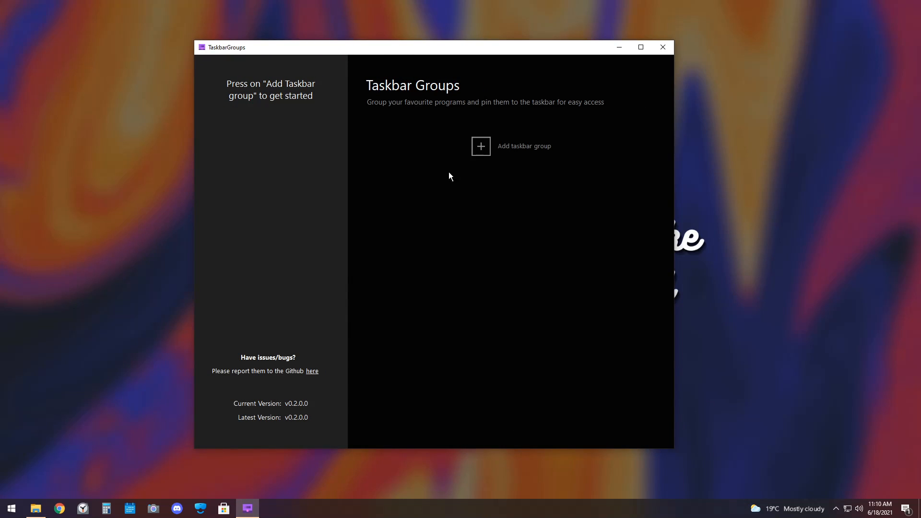
Step: Create a new group named 'Productivity' and leave its width at 6
{"action": "left_click", "coordinate": [480, 145]}
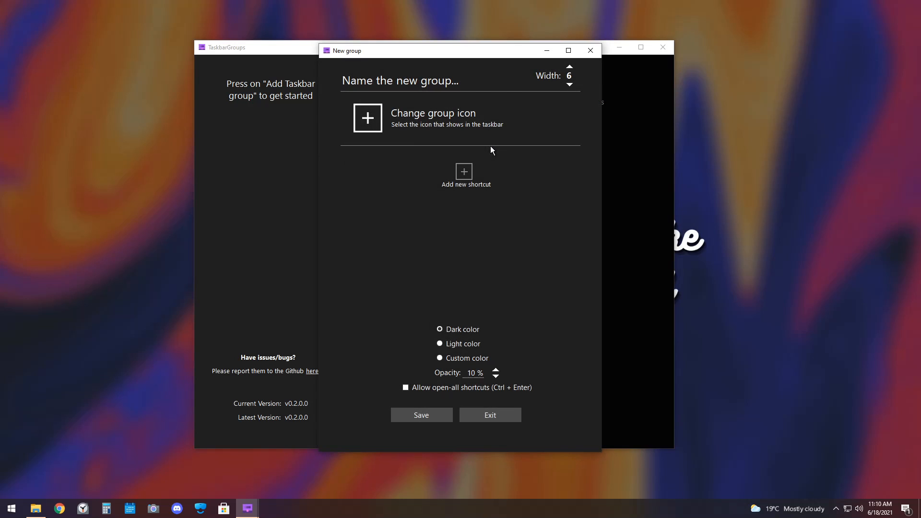
{"action": "left_click", "coordinate": [402, 81]}
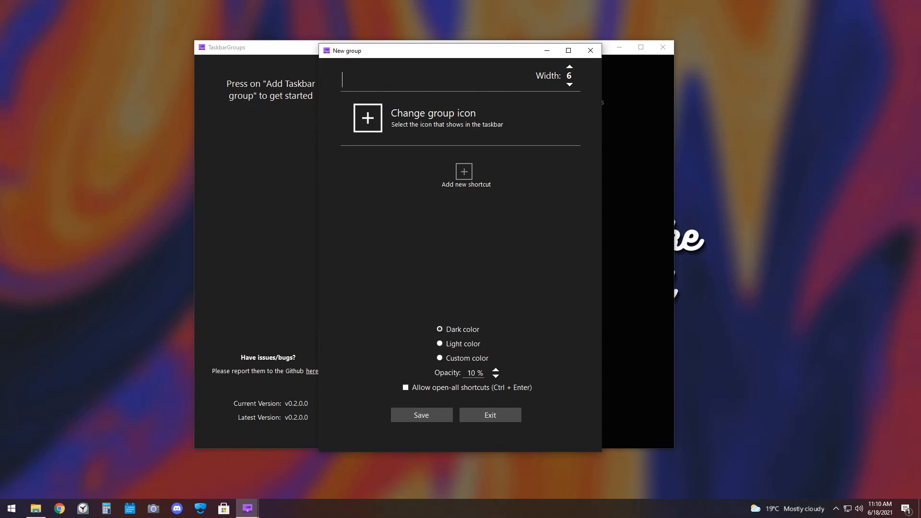
{"action": "type", "text": "Pr"}
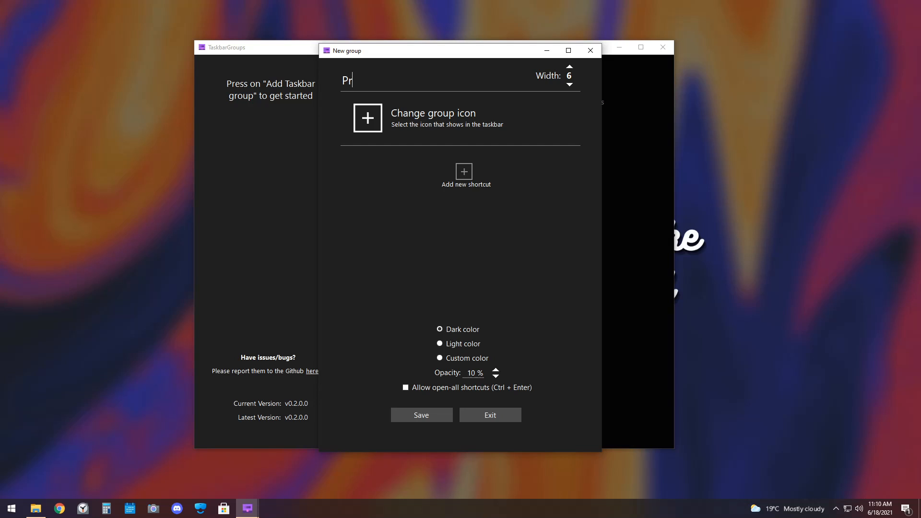
{"action": "type", "text": "oductivity"}
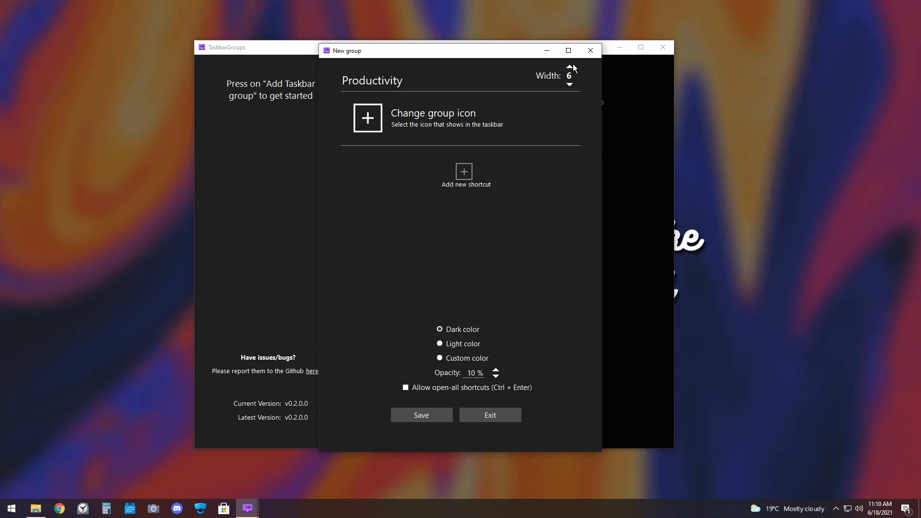
{"action": "left_click", "coordinate": [568, 64]}
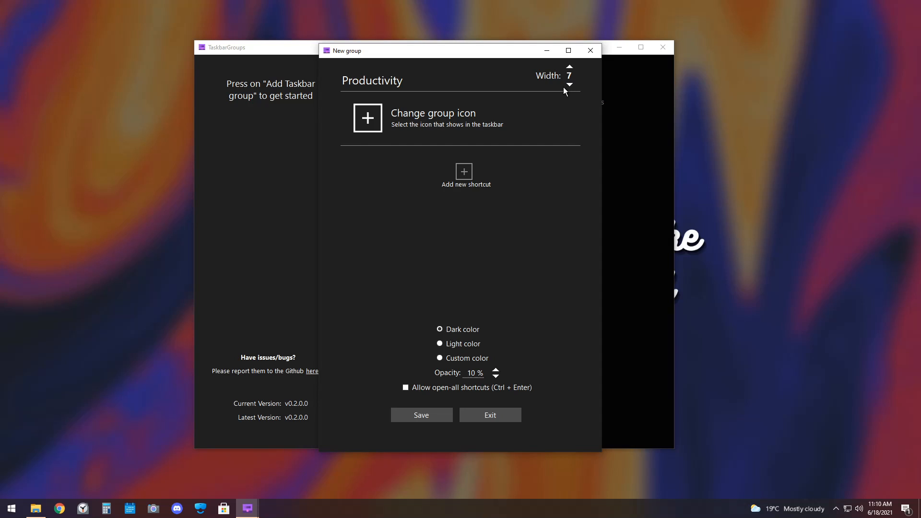
{"action": "mouse_move", "coordinate": [569, 84]}
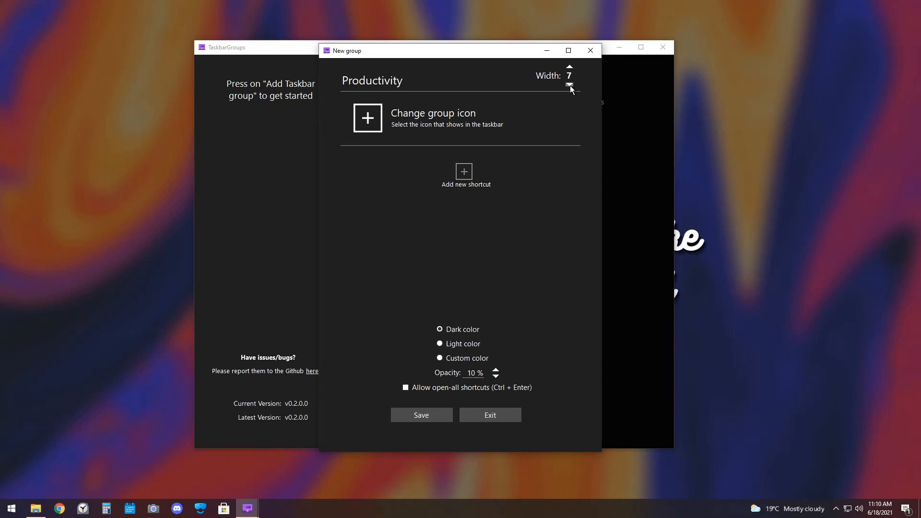
{"action": "left_click", "coordinate": [570, 84]}
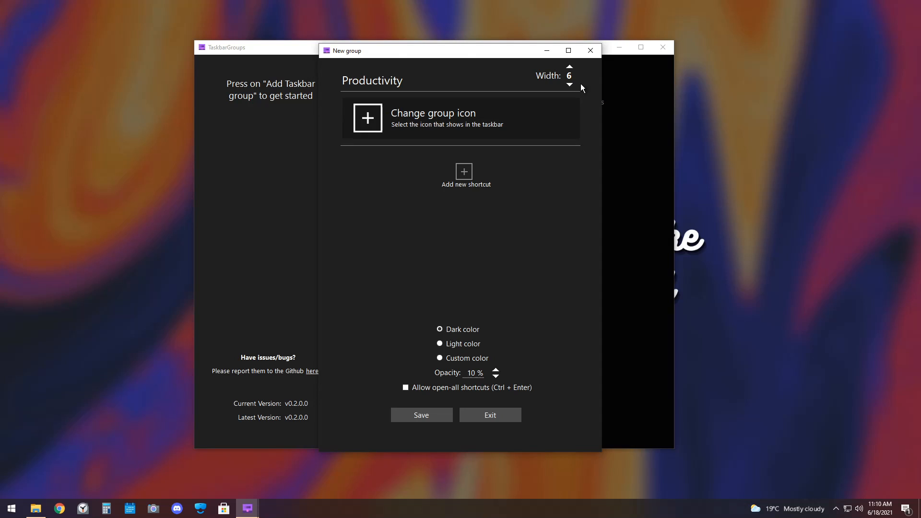
{"action": "mouse_move", "coordinate": [444, 122]}
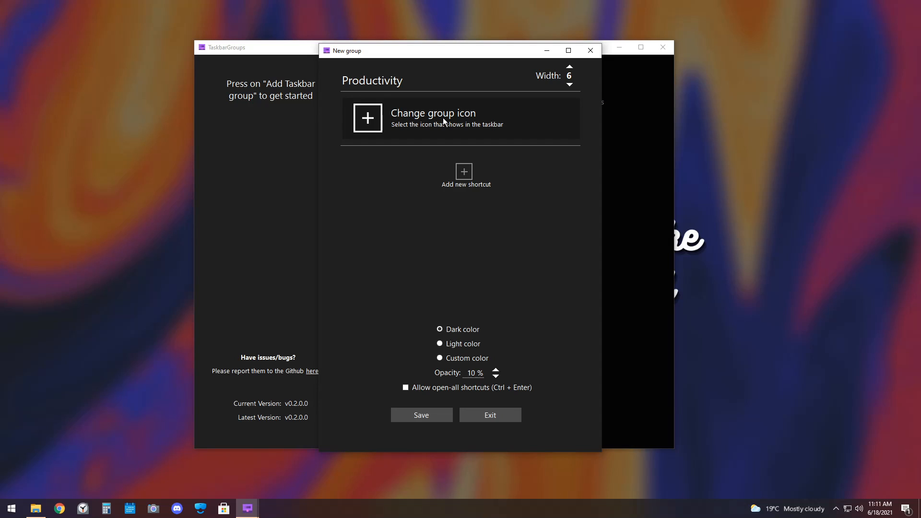
{"action": "mouse_move", "coordinate": [464, 175]}
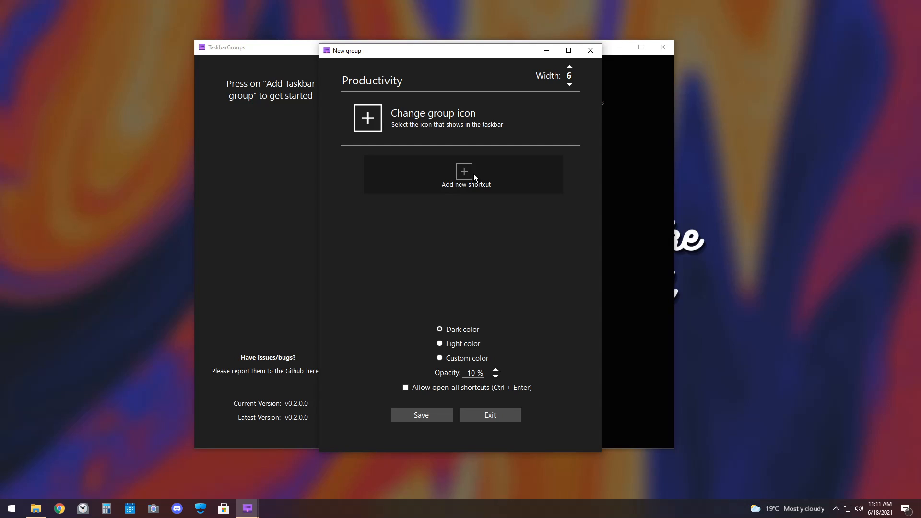
Step: Add Google Chrome and Microsoft Edge shortcuts to Productivity, then begin a third shortcut
{"action": "left_click", "coordinate": [464, 175]}
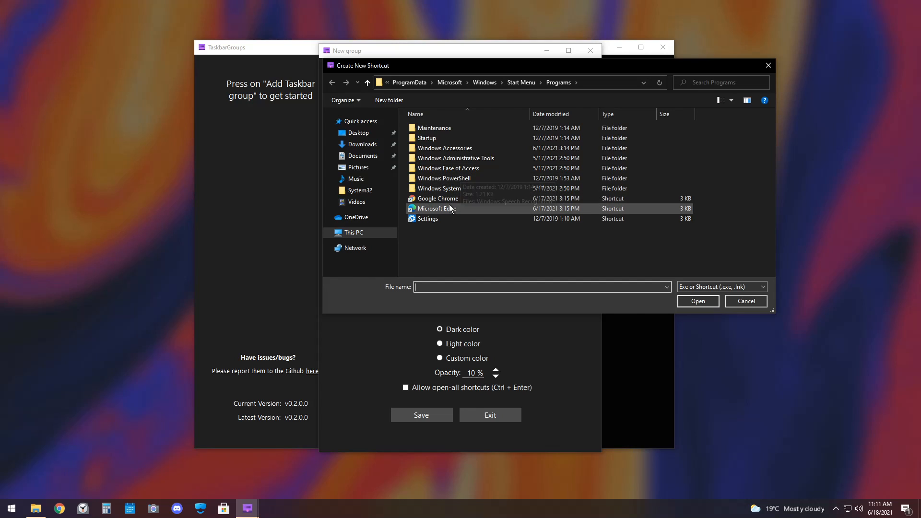
{"action": "left_click", "coordinate": [438, 198]}
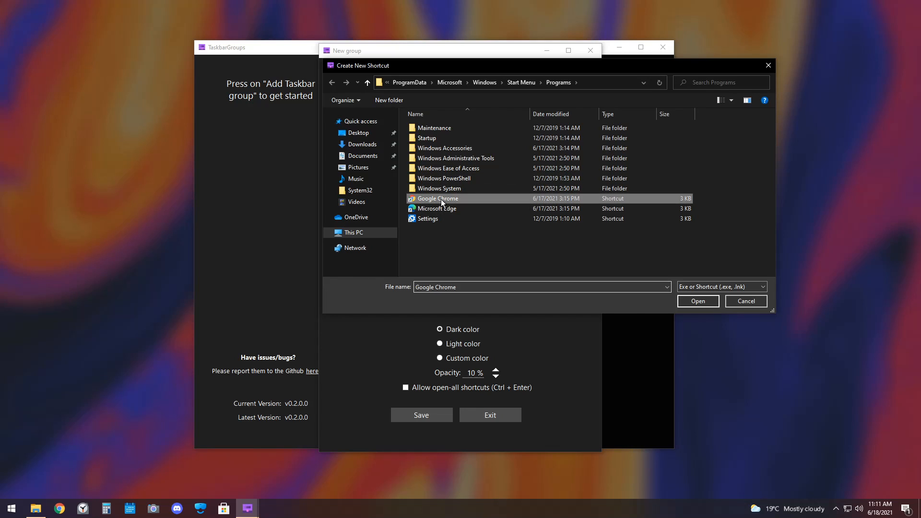
{"action": "left_click", "coordinate": [697, 301]}
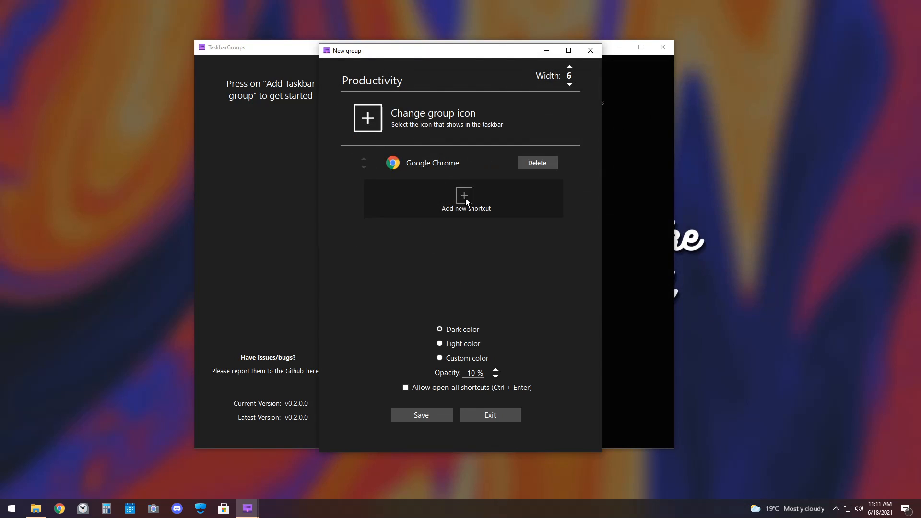
{"action": "left_click", "coordinate": [464, 199]}
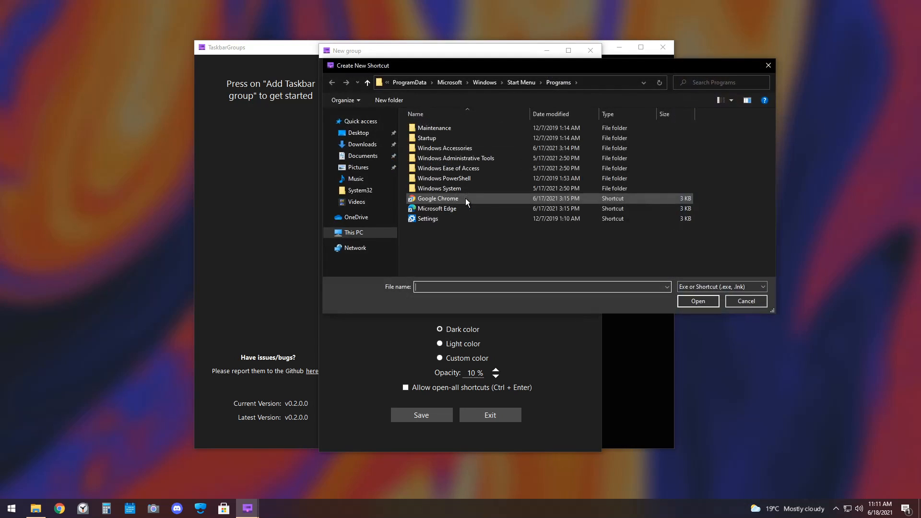
{"action": "left_click", "coordinate": [437, 208]}
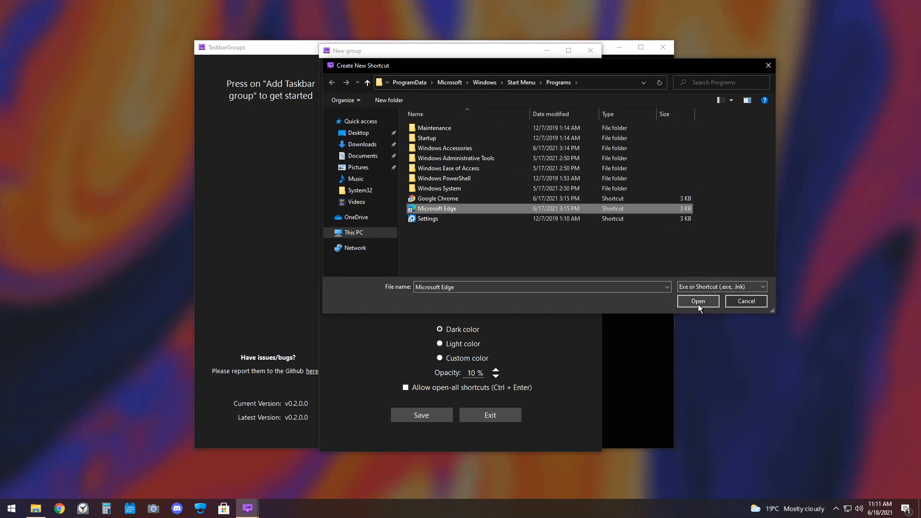
{"action": "left_click", "coordinate": [698, 300]}
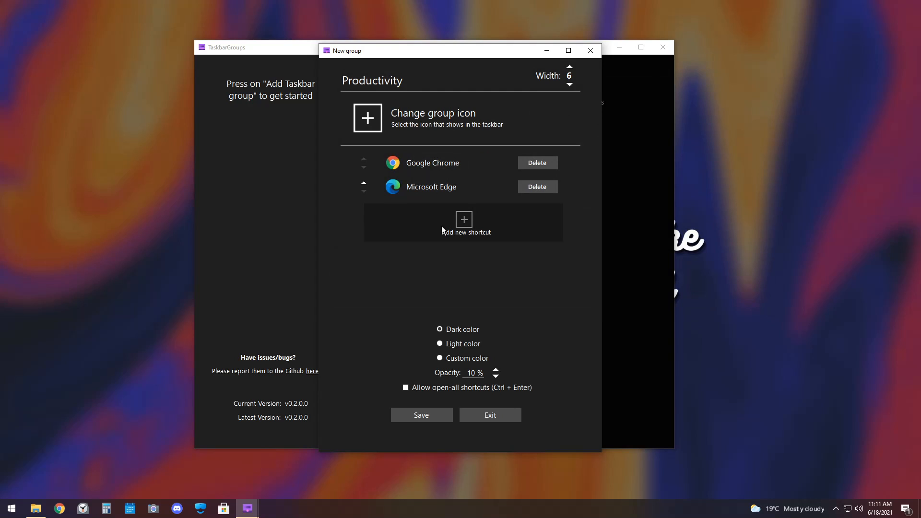
{"action": "left_click", "coordinate": [464, 222]}
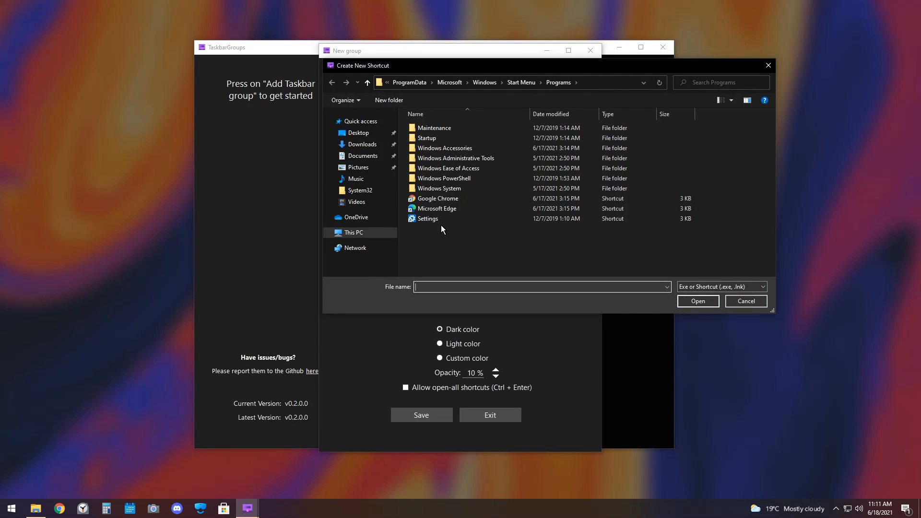
{"action": "mouse_move", "coordinate": [438, 227]}
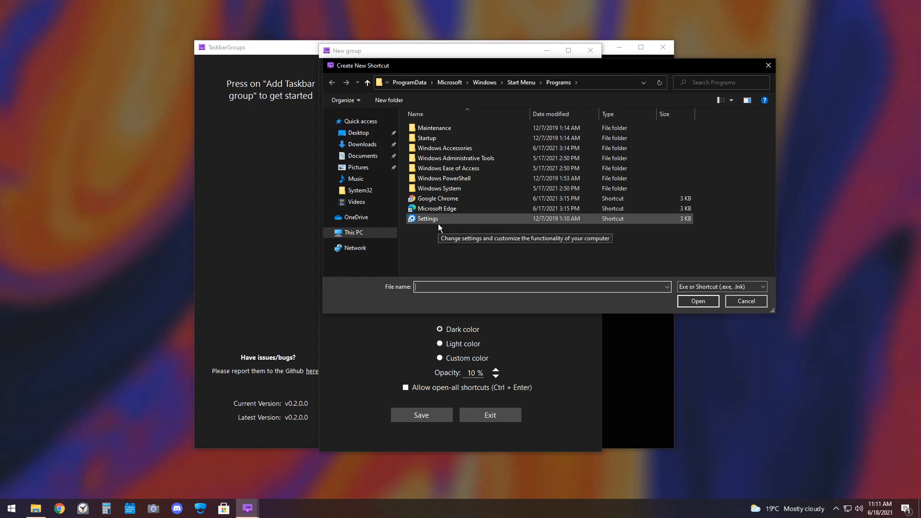
{"action": "mouse_move", "coordinate": [432, 219]}
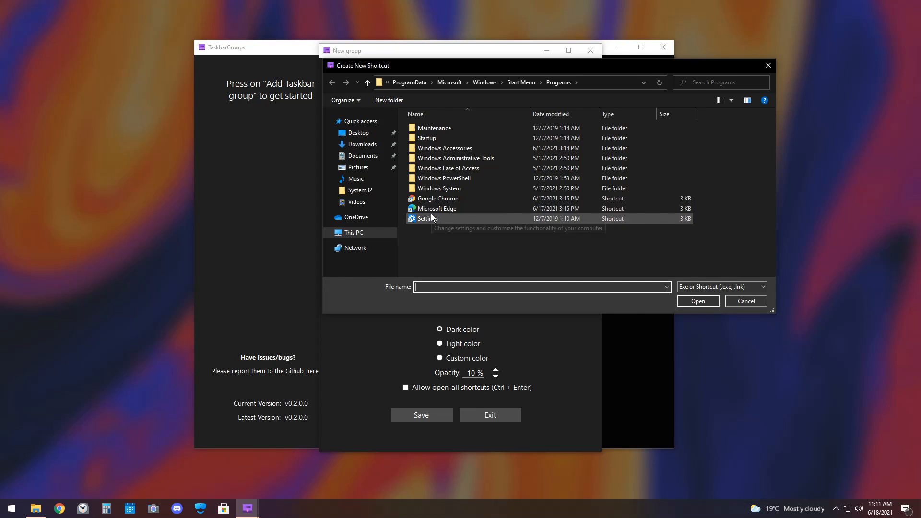
{"action": "mouse_move", "coordinate": [440, 188]}
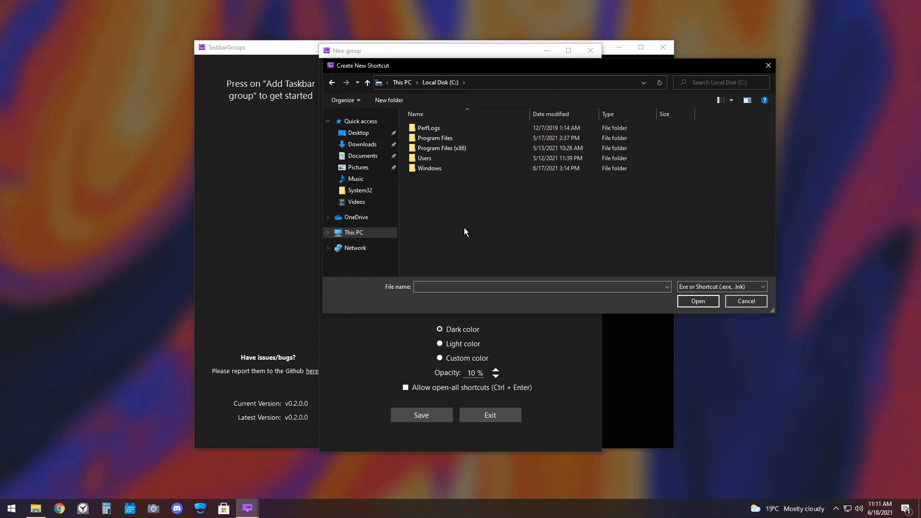
{"action": "mouse_move", "coordinate": [444, 138]}
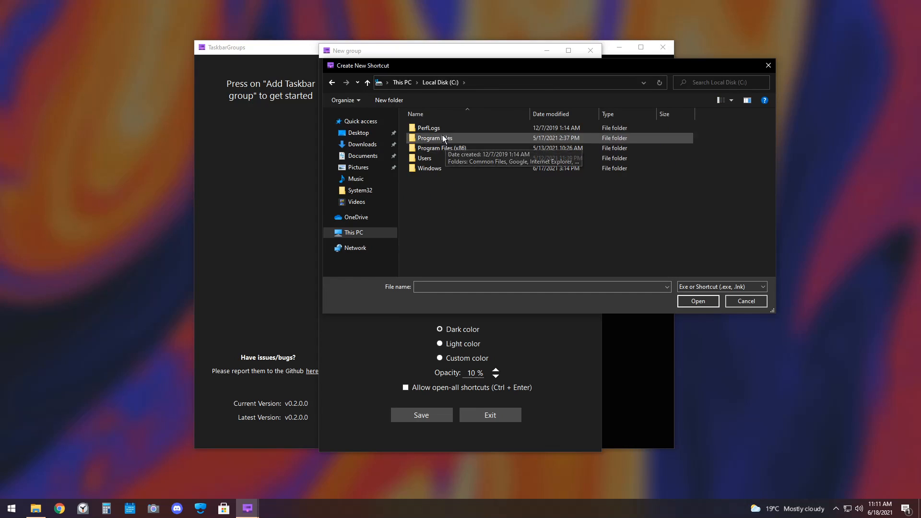
{"action": "mouse_move", "coordinate": [441, 148]}
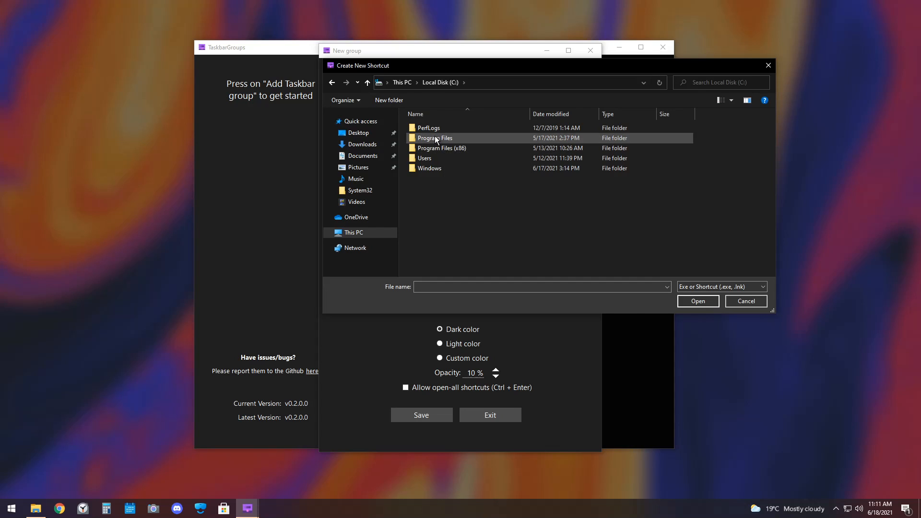
Step: Browse Program Files and Program Files (x86) on C: in the shortcut picker
{"action": "double_click", "coordinate": [433, 137]}
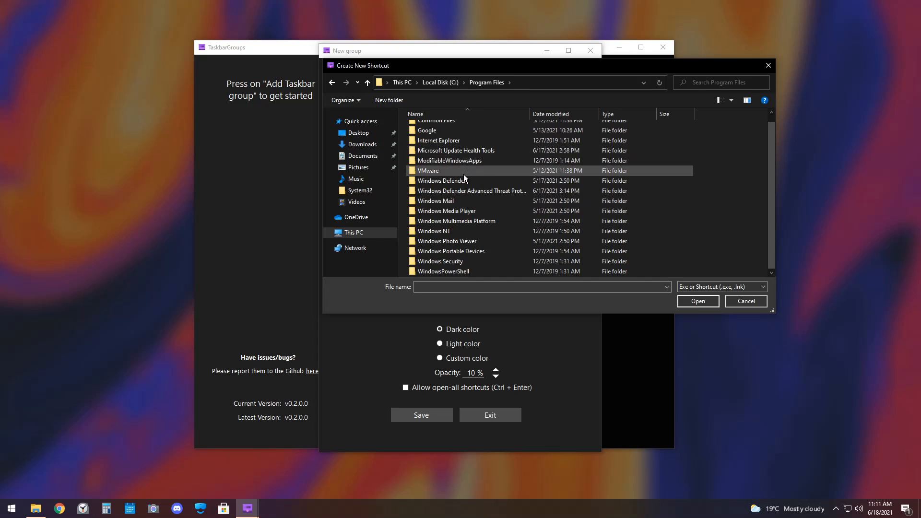
{"action": "left_click", "coordinate": [367, 82]}
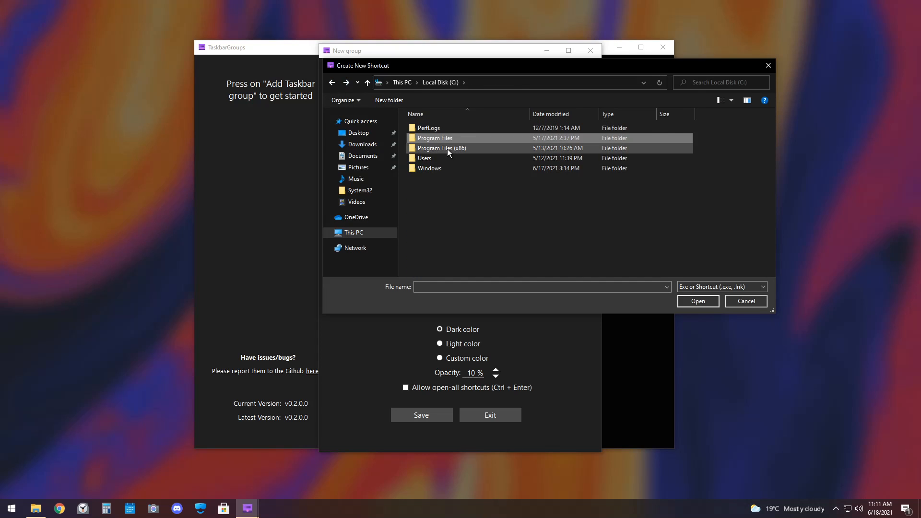
{"action": "double_click", "coordinate": [441, 148]}
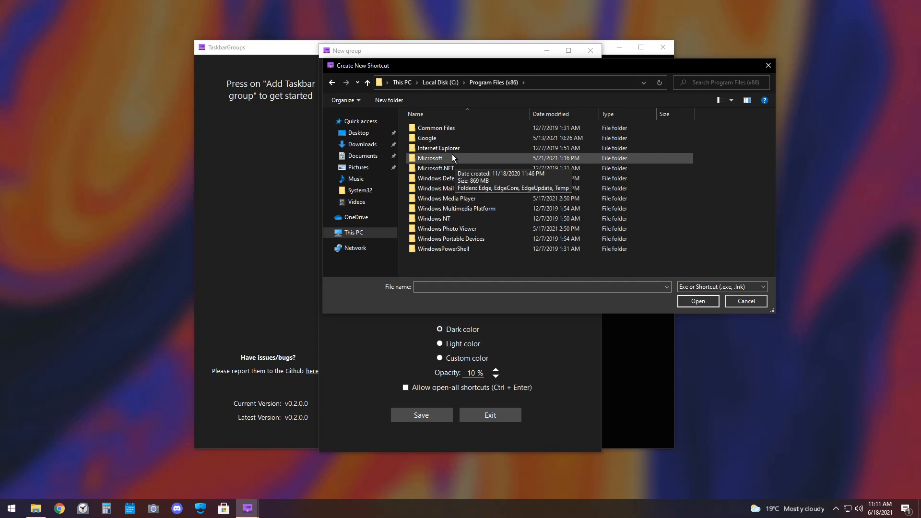
{"action": "left_click", "coordinate": [333, 82]}
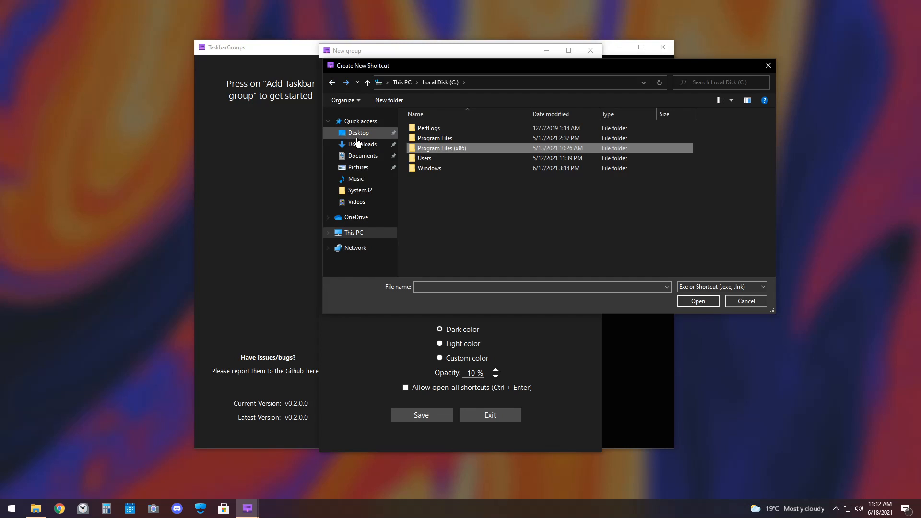
Step: Create a new folder named 'SHortcuts' in Documents
{"action": "left_click", "coordinate": [363, 155]}
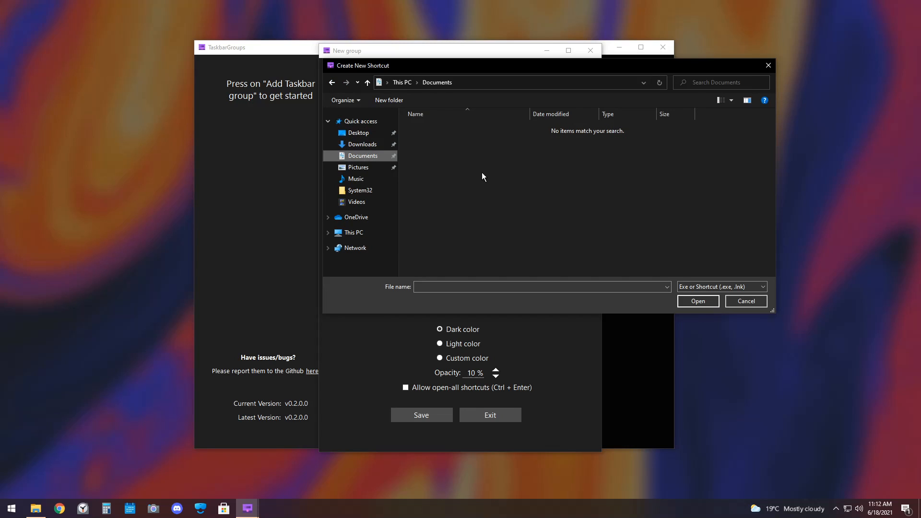
{"action": "left_click", "coordinate": [389, 100]}
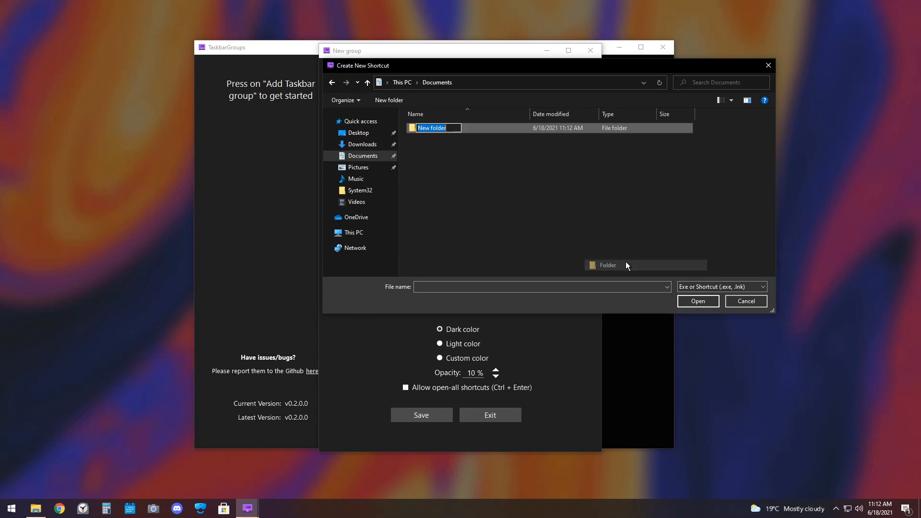
{"action": "type", "text": "SHortcuts"}
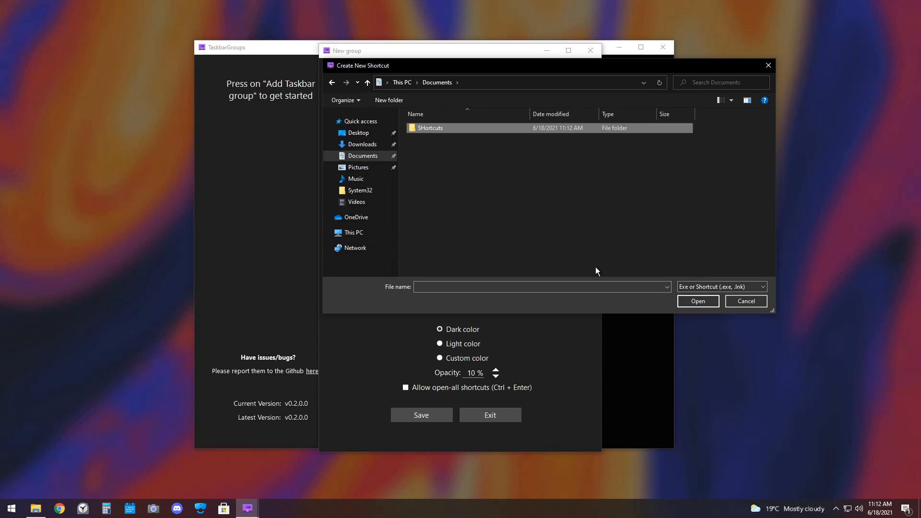
{"action": "left_click", "coordinate": [744, 301]}
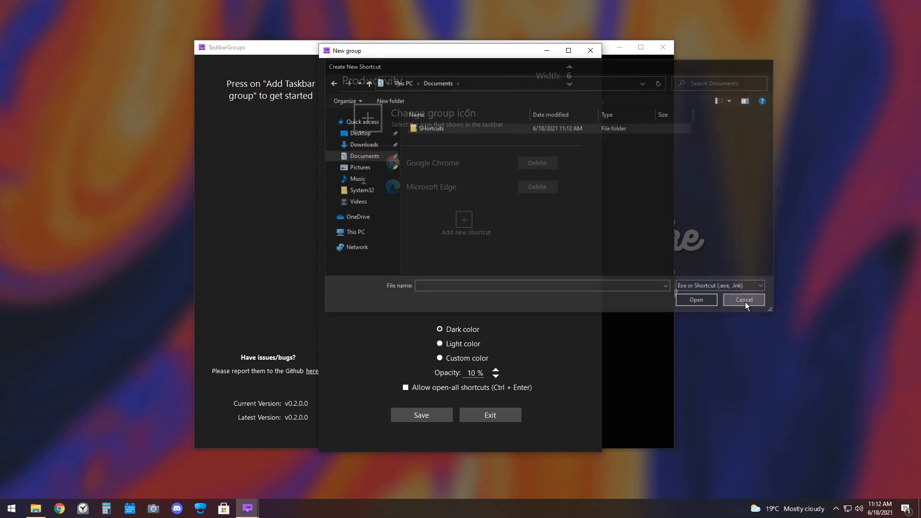
Step: Cancel the picker, view the SHortcuts folder and show desktop icons again
{"action": "left_click", "coordinate": [743, 299]}
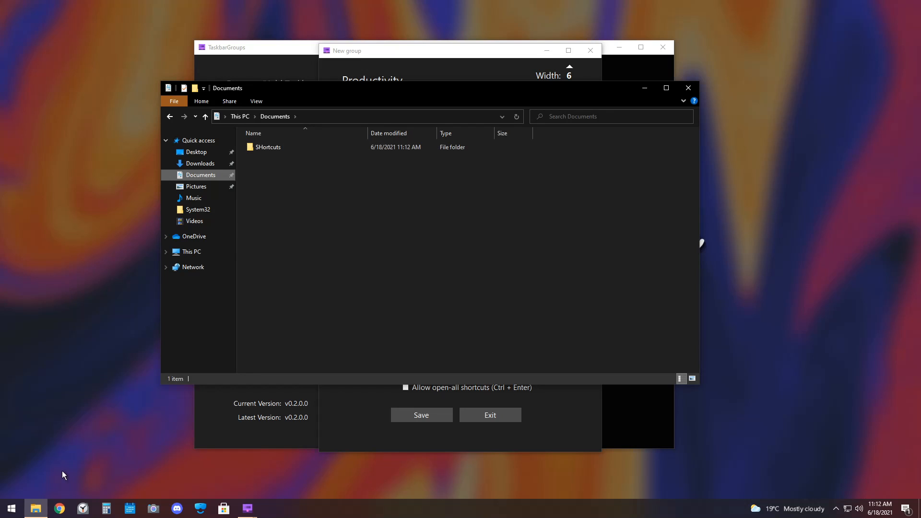
{"action": "left_click", "coordinate": [10, 509]}
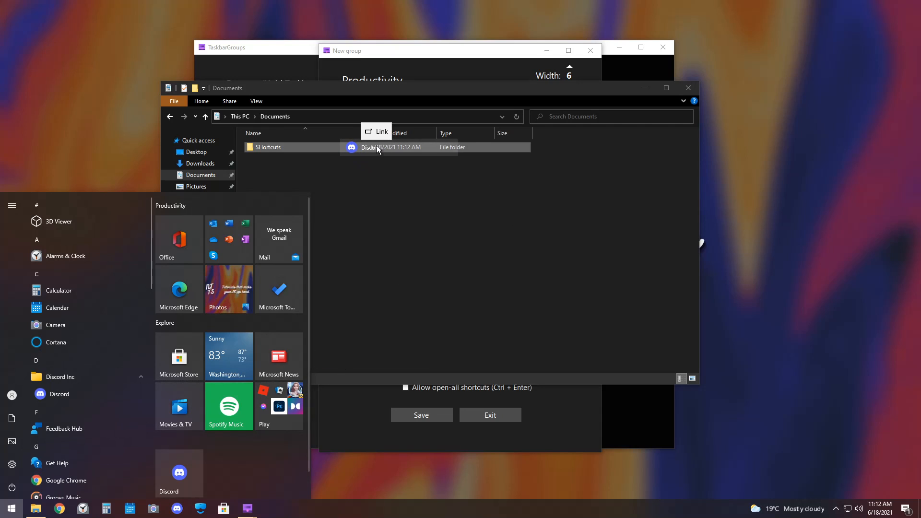
{"action": "double_click", "coordinate": [268, 147]}
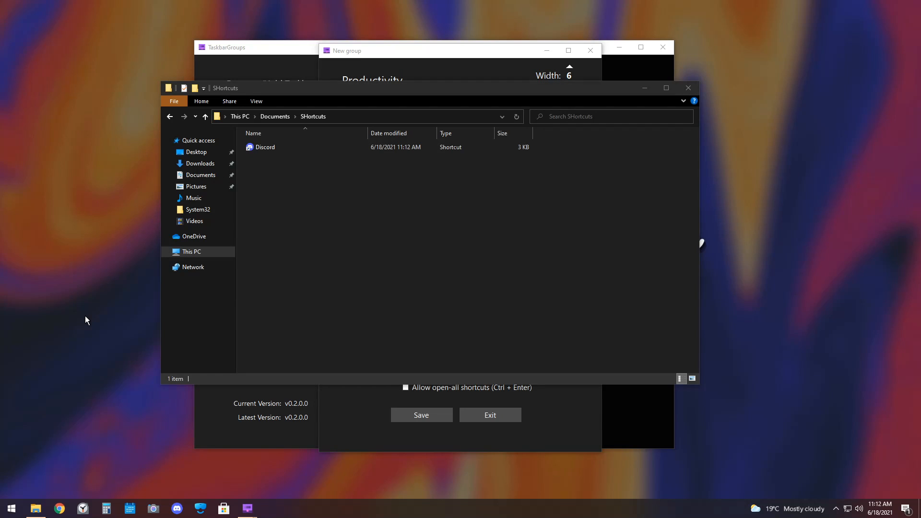
{"action": "right_click", "coordinate": [88, 321]}
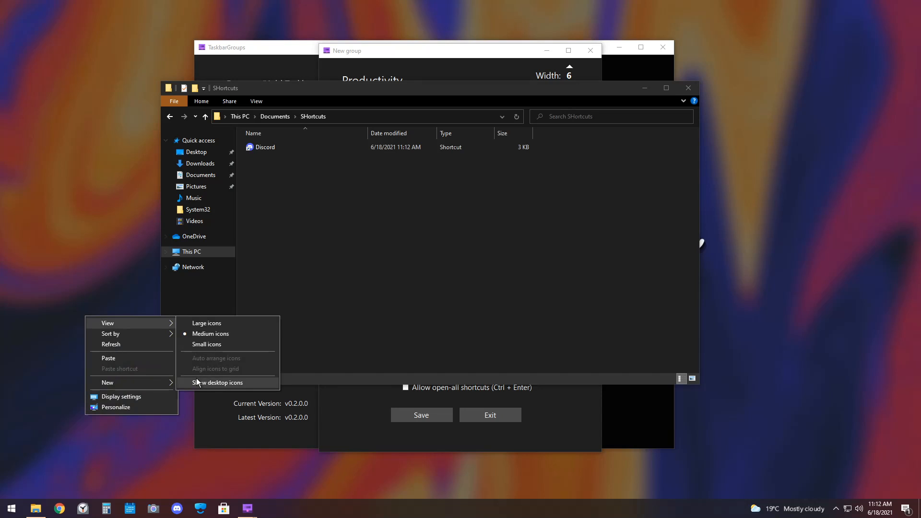
{"action": "left_click", "coordinate": [219, 383]}
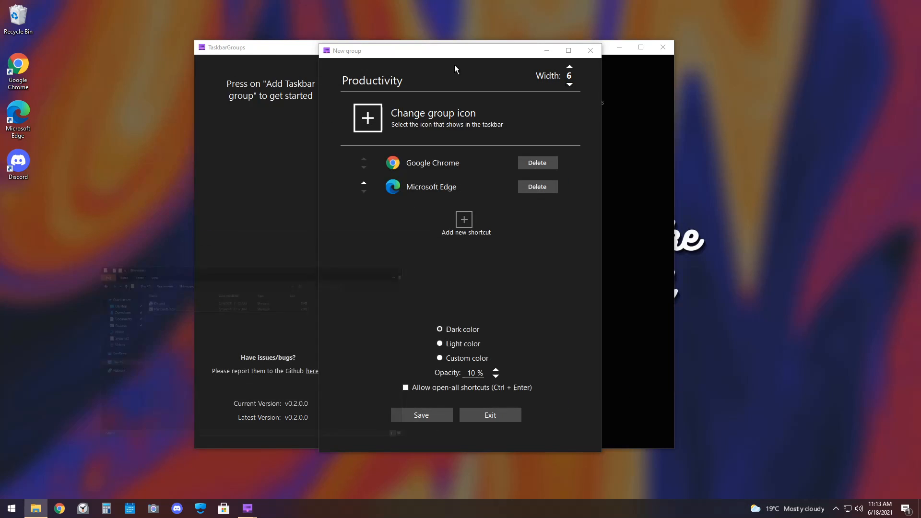
Step: Add the Discord and Microsoft Store shortcuts from Documents\SHortcuts to Productivity
{"action": "left_click", "coordinate": [465, 224]}
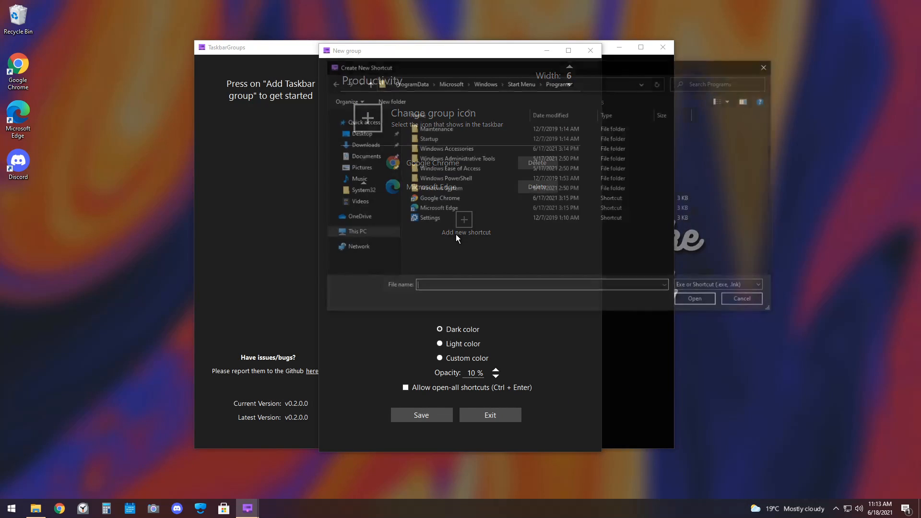
{"action": "left_click", "coordinate": [363, 155]}
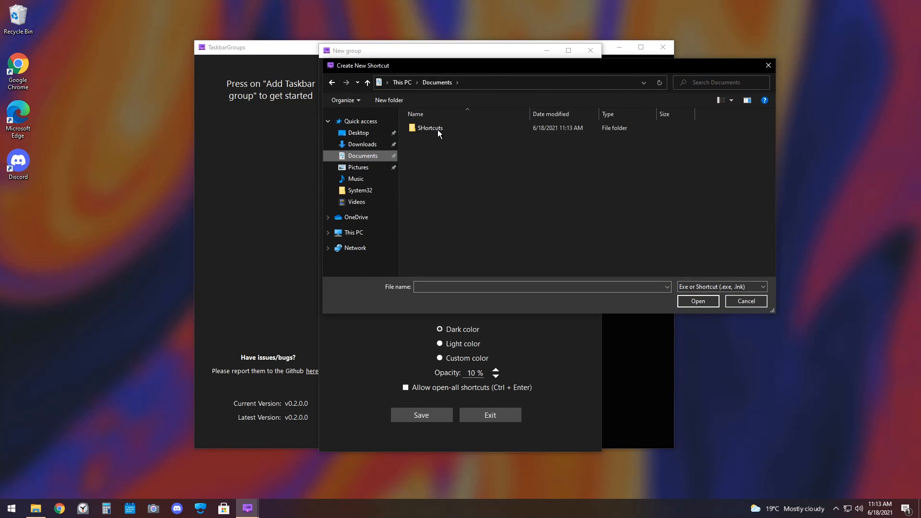
{"action": "double_click", "coordinate": [431, 128]}
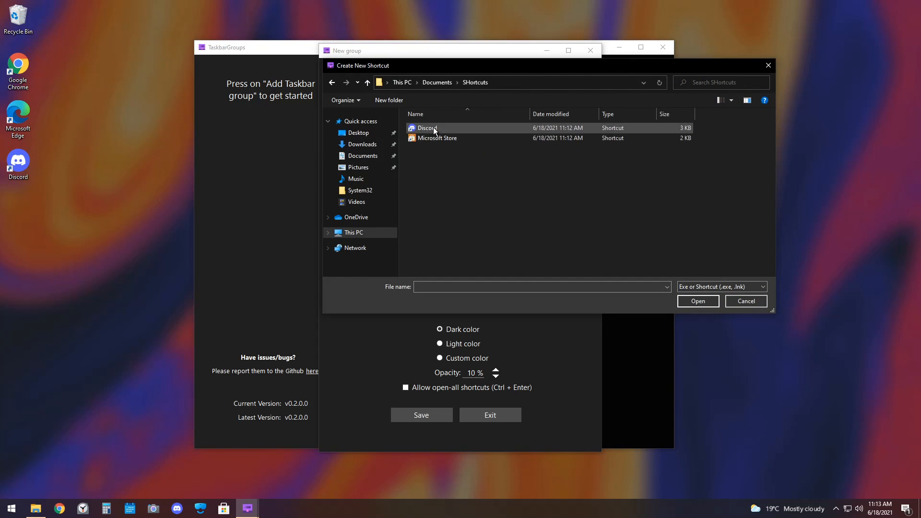
{"action": "left_click", "coordinate": [697, 300]}
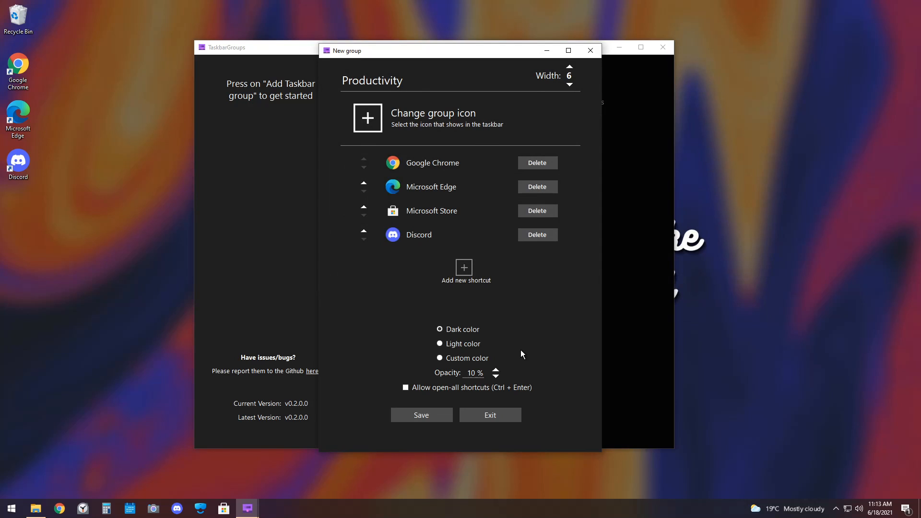
{"action": "mouse_move", "coordinate": [469, 324]}
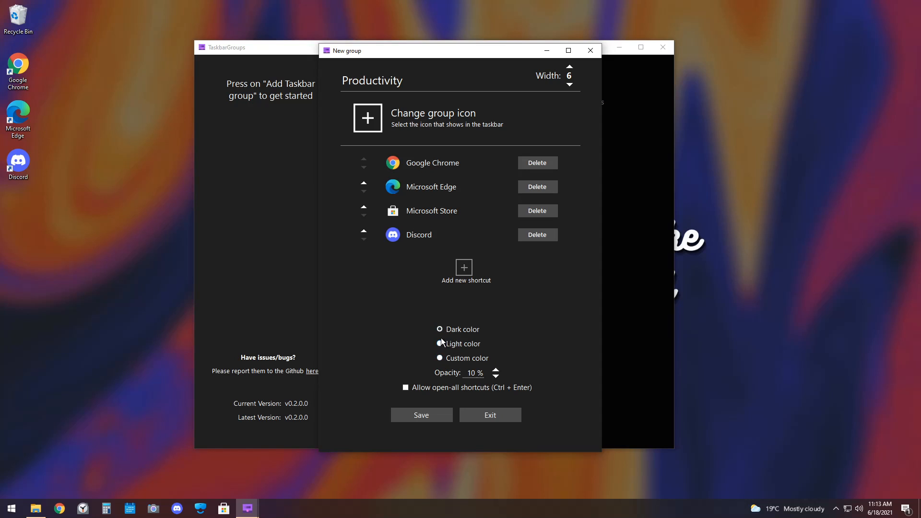
{"action": "left_click", "coordinate": [441, 358]}
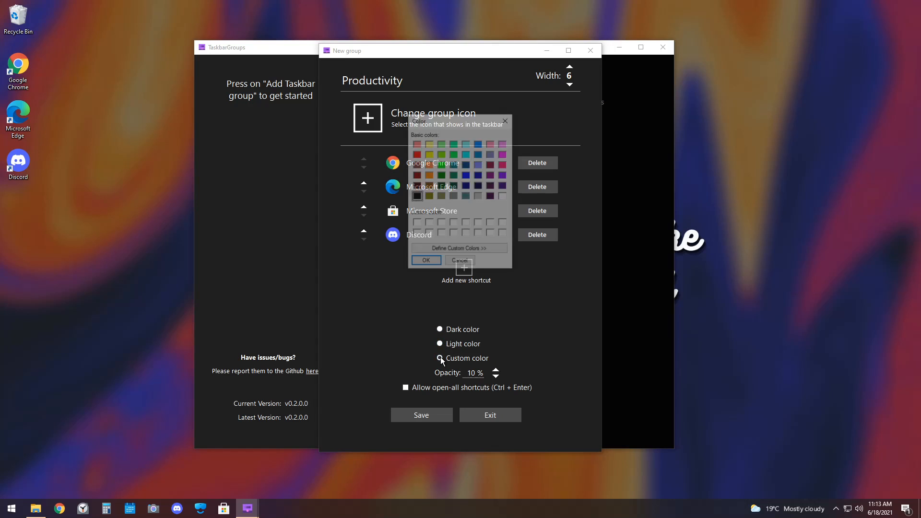
{"action": "left_click", "coordinate": [440, 358]}
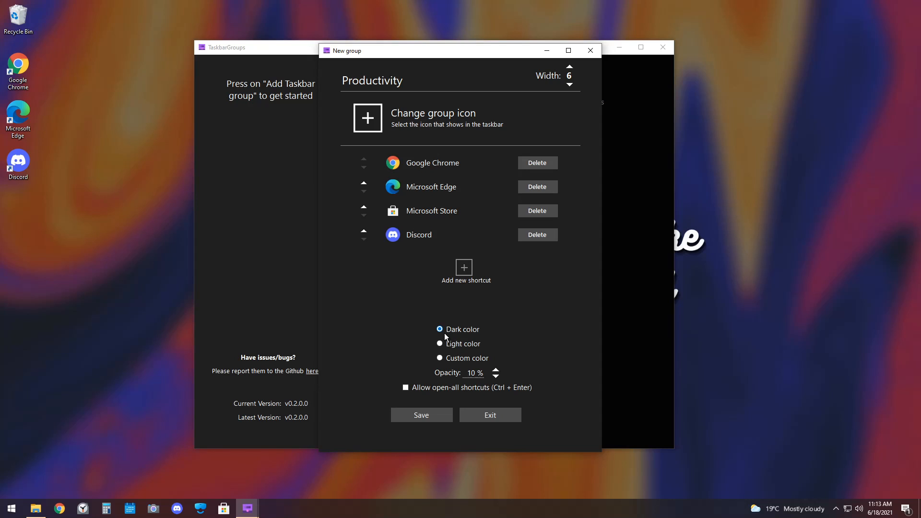
{"action": "mouse_move", "coordinate": [489, 375]}
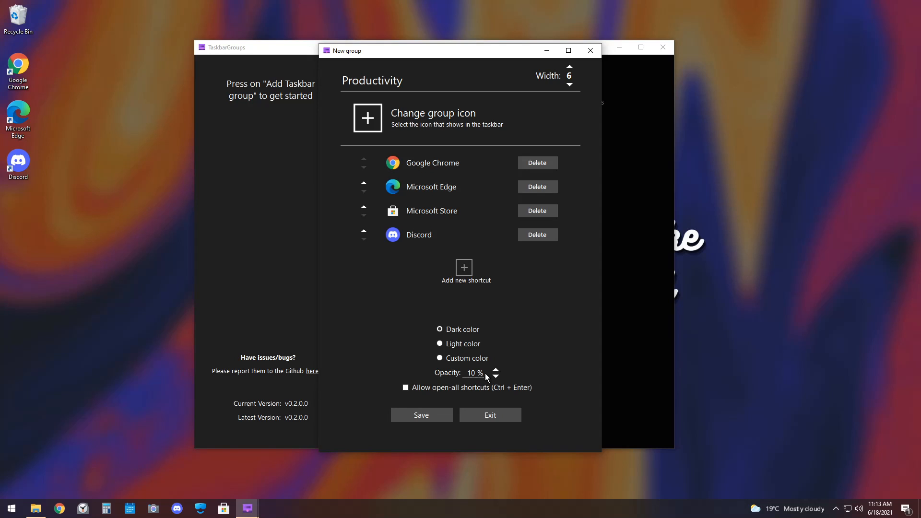
{"action": "mouse_move", "coordinate": [465, 374]}
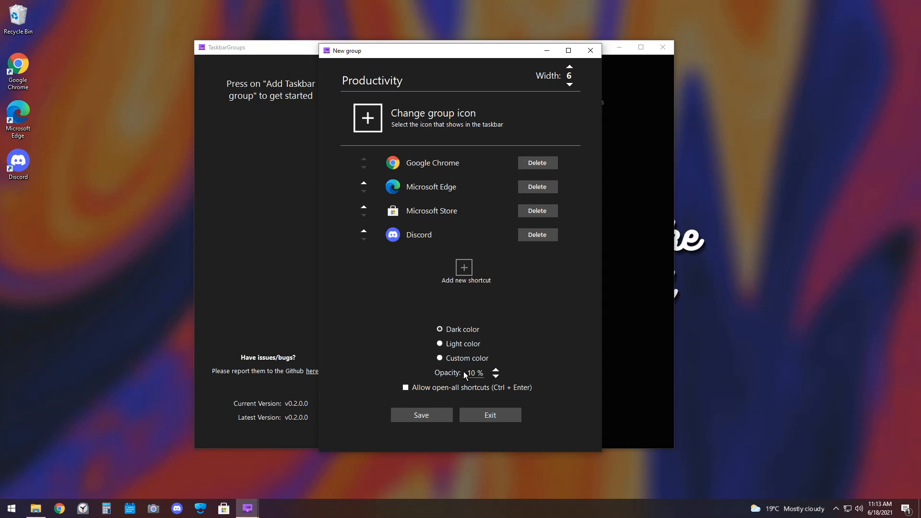
{"action": "left_click", "coordinate": [405, 387]}
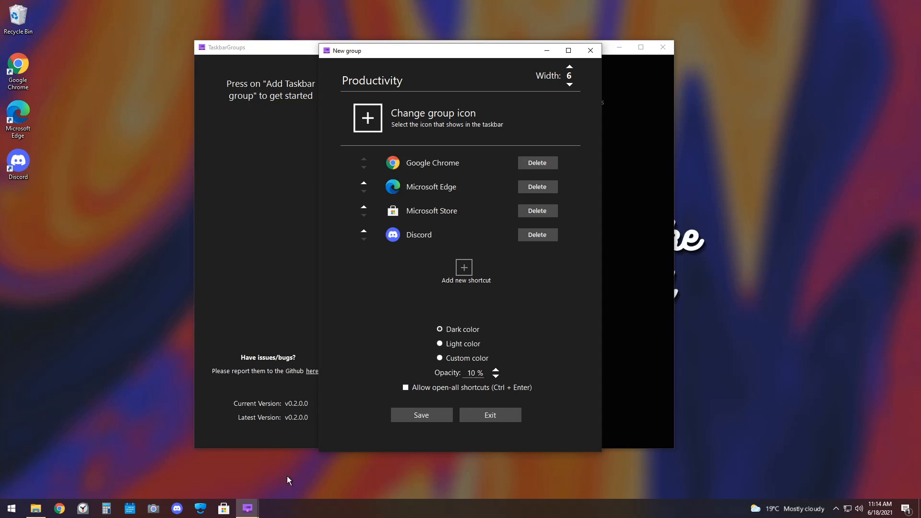
{"action": "mouse_move", "coordinate": [247, 508]}
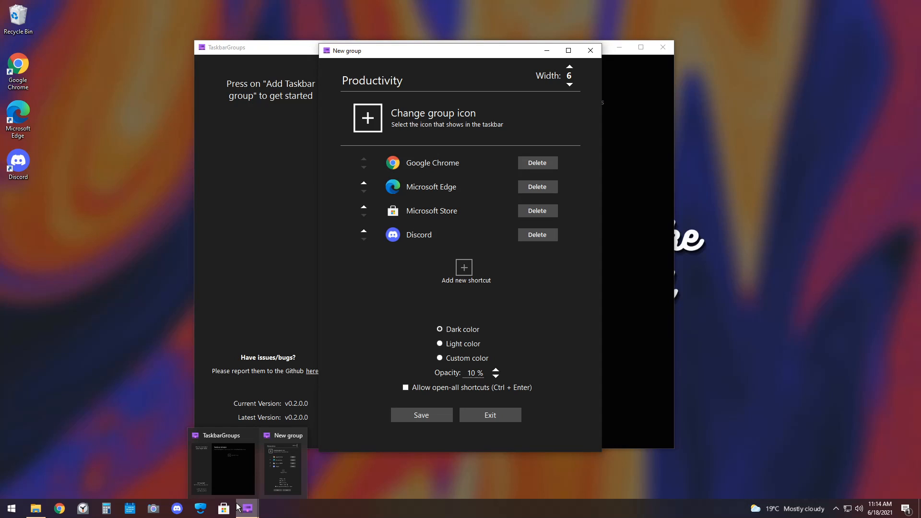
{"action": "mouse_move", "coordinate": [239, 476]}
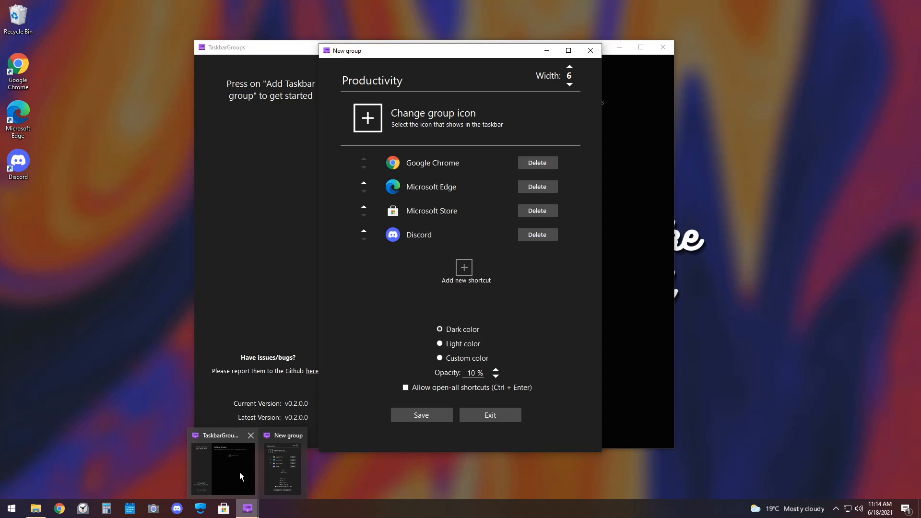
Step: Name the new group 'ahsdkjha', set width 12 and the wallpaper image as its icon
{"action": "left_click", "coordinate": [420, 415]}
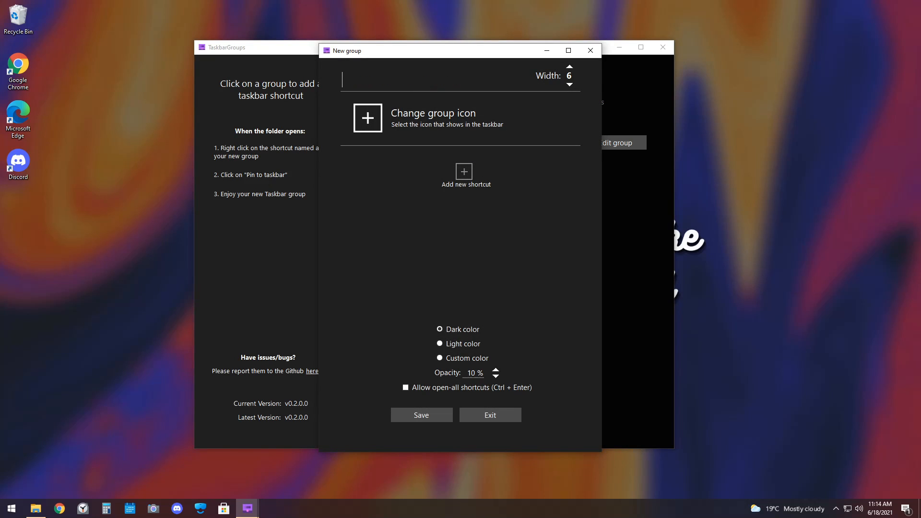
{"action": "type", "text": "ahsdkjha"}
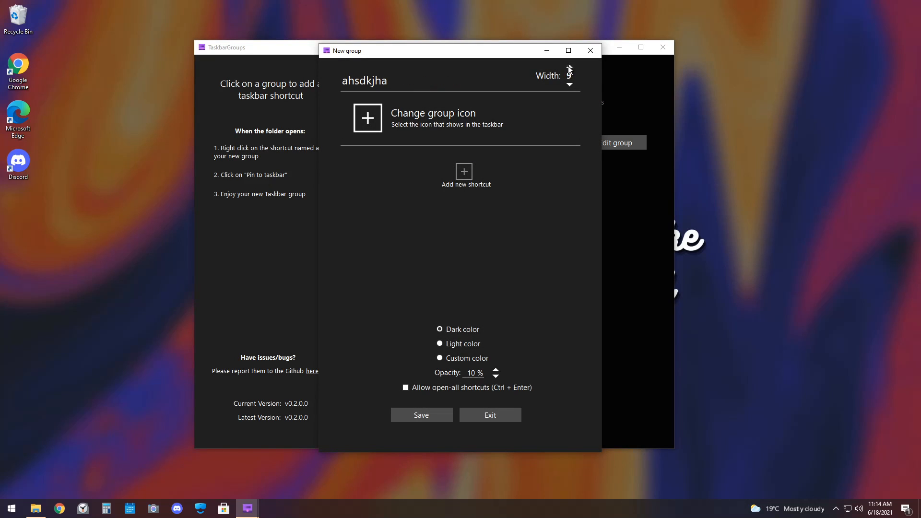
{"action": "left_click", "coordinate": [567, 65]}
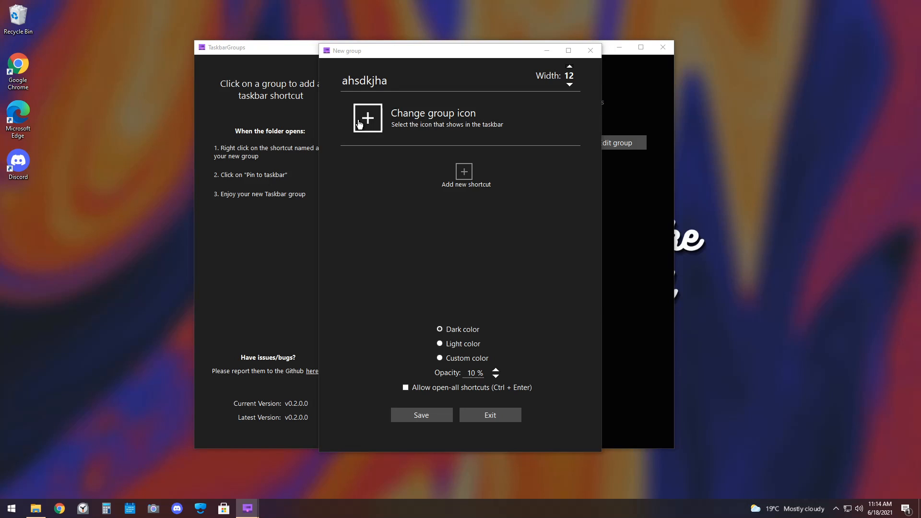
{"action": "left_click", "coordinate": [367, 118]}
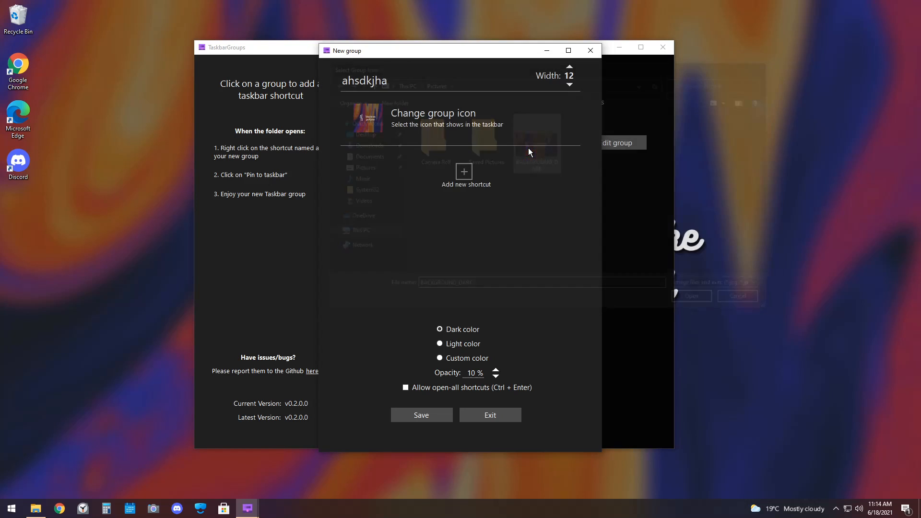
{"action": "left_click", "coordinate": [464, 171]}
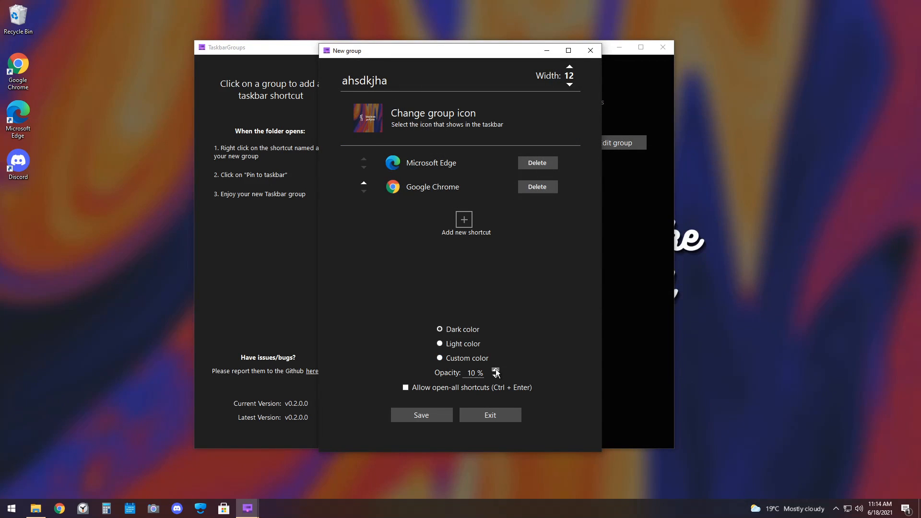
Step: Raise opacity to 70%, allow open-all shortcuts and save the ahsdkjha group
{"action": "left_click", "coordinate": [495, 370]}
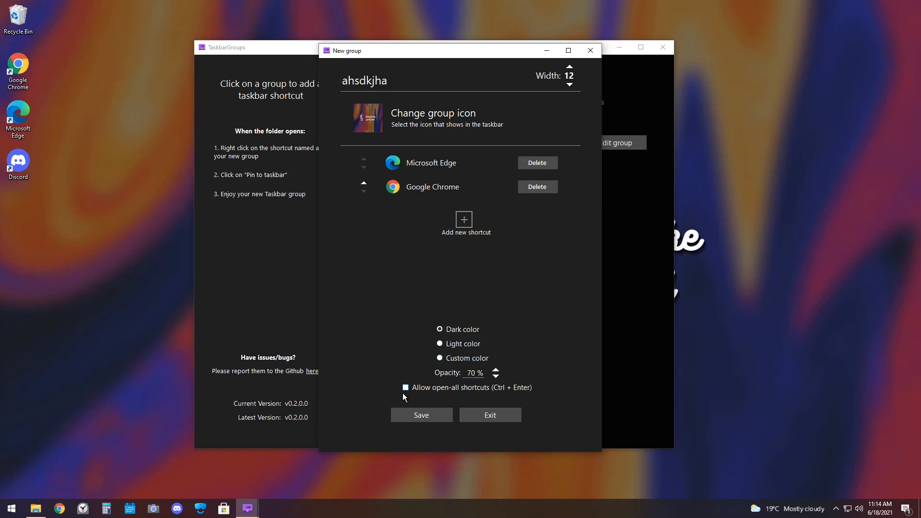
{"action": "left_click", "coordinate": [405, 387]}
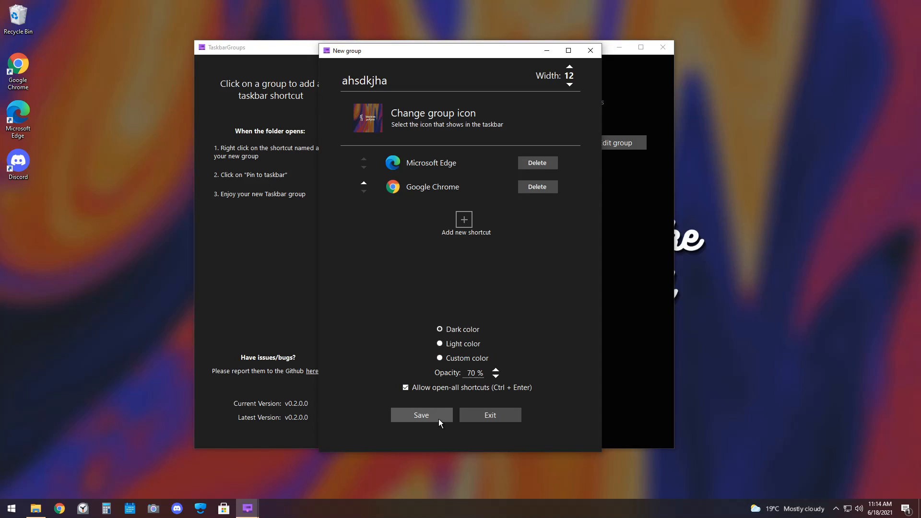
{"action": "left_click", "coordinate": [421, 415]}
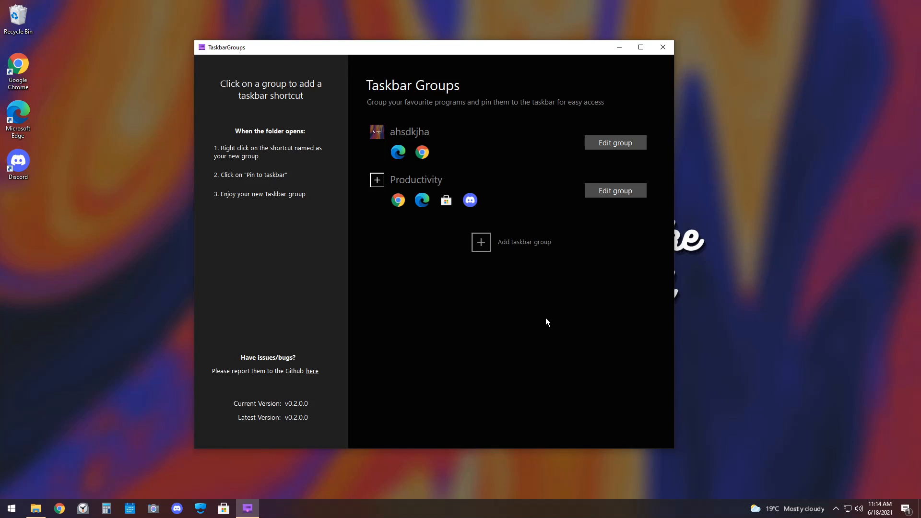
{"action": "mouse_move", "coordinate": [459, 150]}
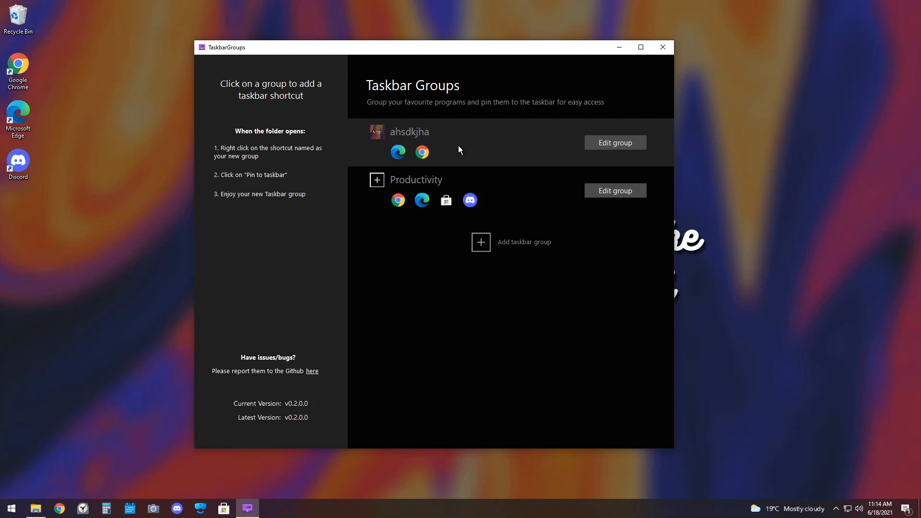
Step: Pin the Productivity and ahsdkjha group shortcuts to the taskbar and close the Shortcuts folder
{"action": "left_click", "coordinate": [409, 132]}
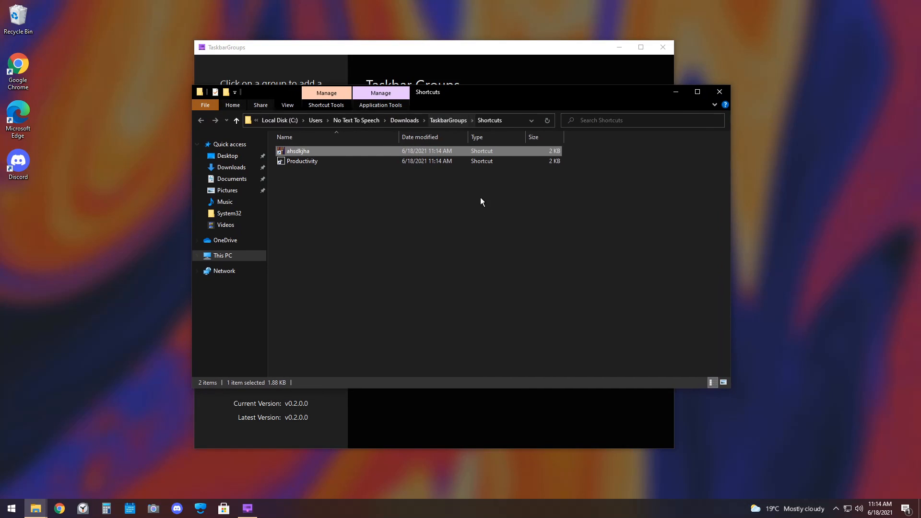
{"action": "mouse_move", "coordinate": [295, 151]}
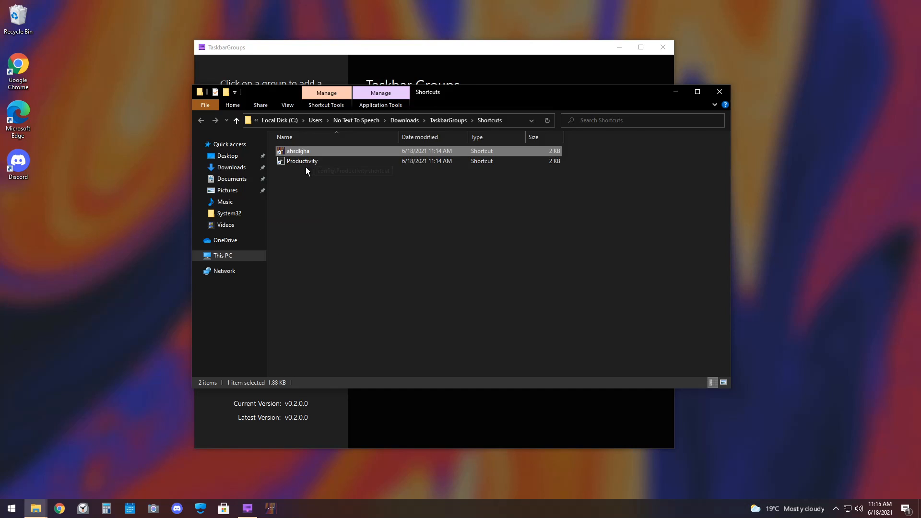
{"action": "left_click", "coordinate": [302, 161]}
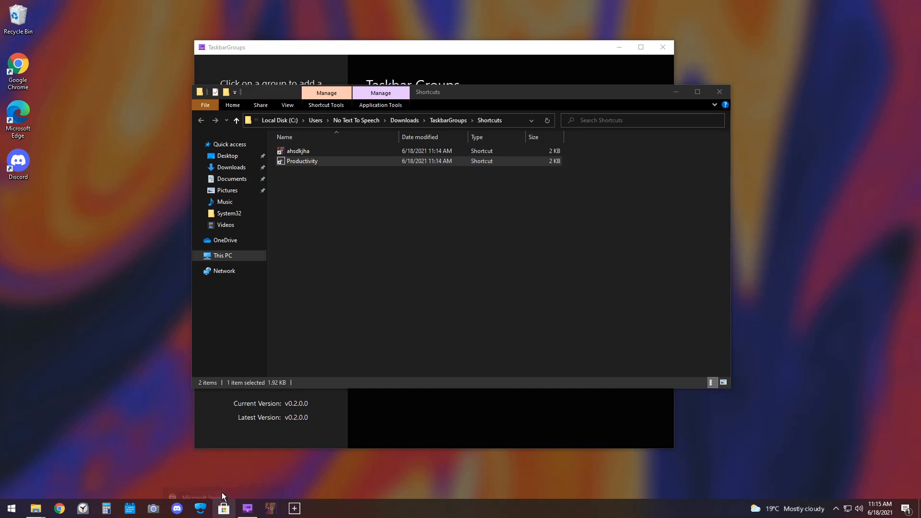
{"action": "right_click", "coordinate": [177, 509]}
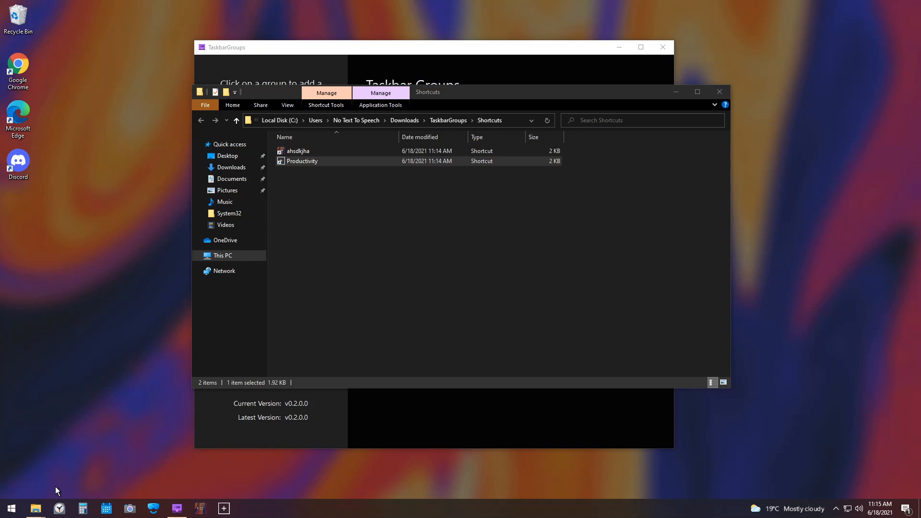
{"action": "mouse_move", "coordinate": [697, 92]}
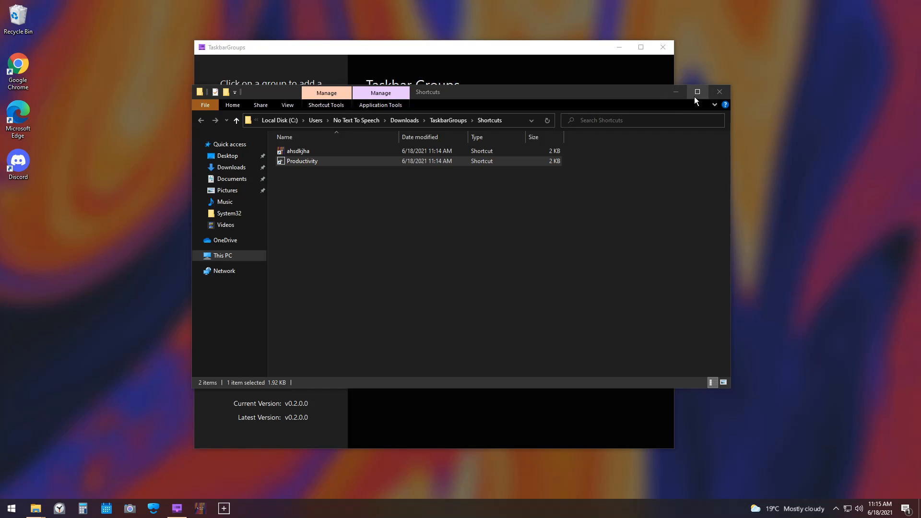
{"action": "mouse_move", "coordinate": [719, 92]}
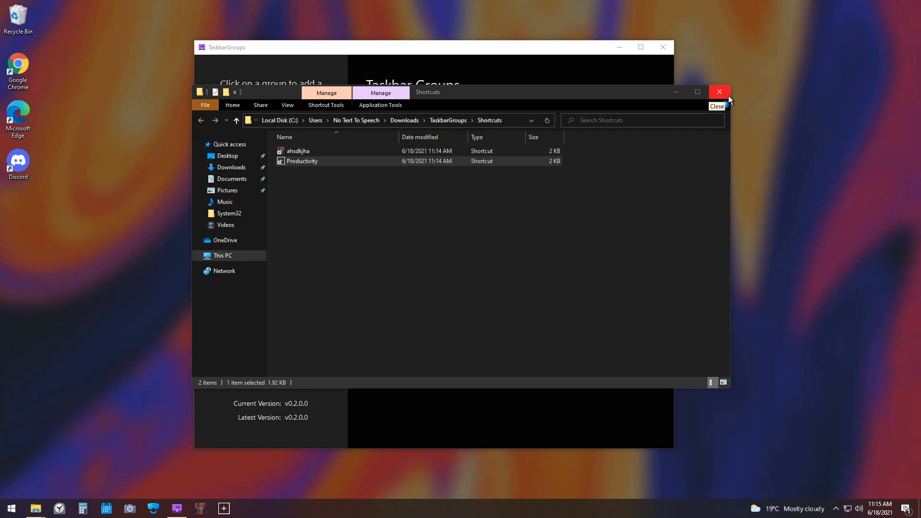
{"action": "left_click", "coordinate": [718, 92]}
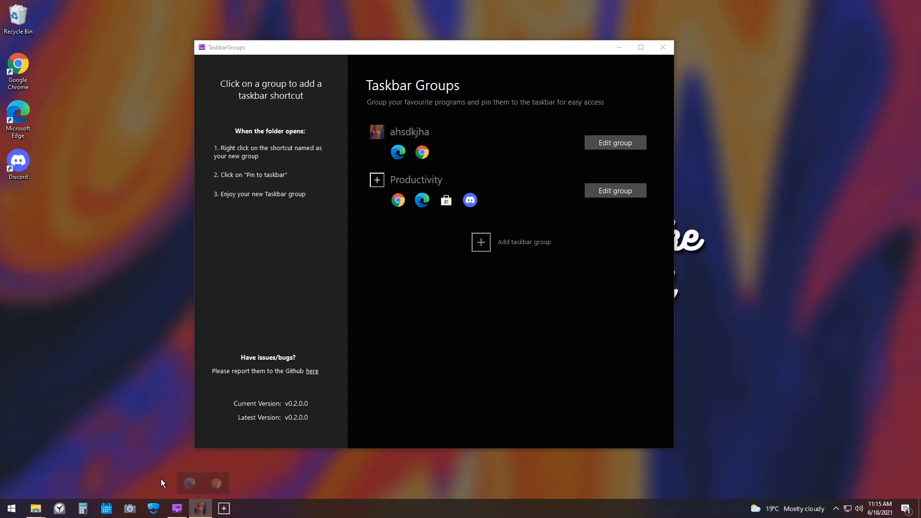
{"action": "mouse_move", "coordinate": [203, 481]}
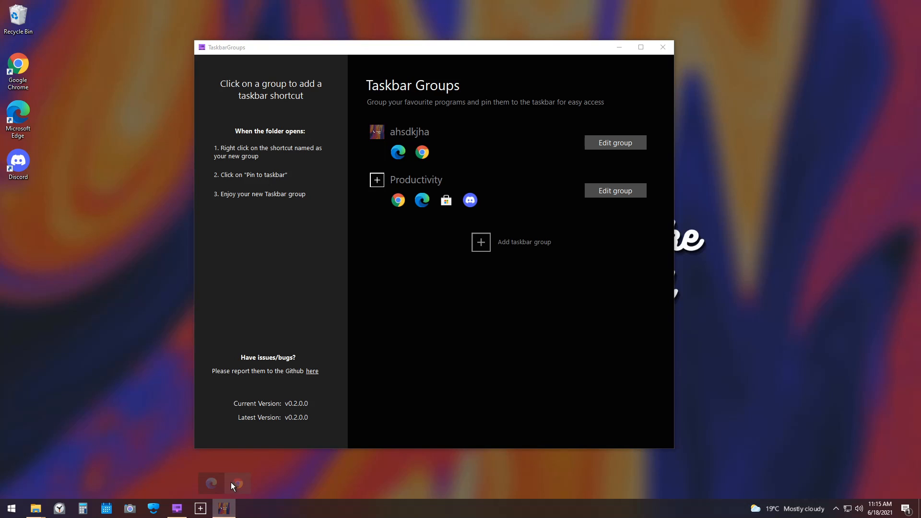
{"action": "mouse_move", "coordinate": [224, 514]}
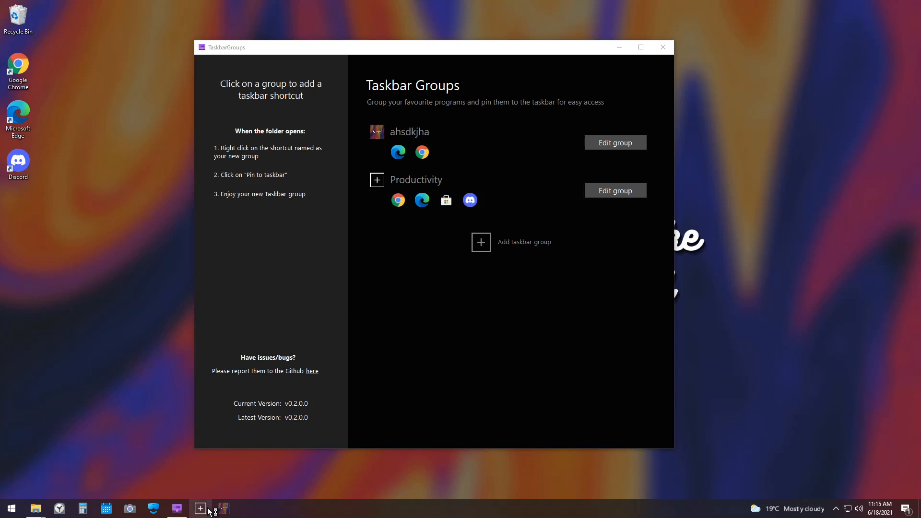
Step: Show the pinned Productivity group's popup with Chrome, Edge, Microsoft Store and Discord
{"action": "left_click", "coordinate": [200, 509]}
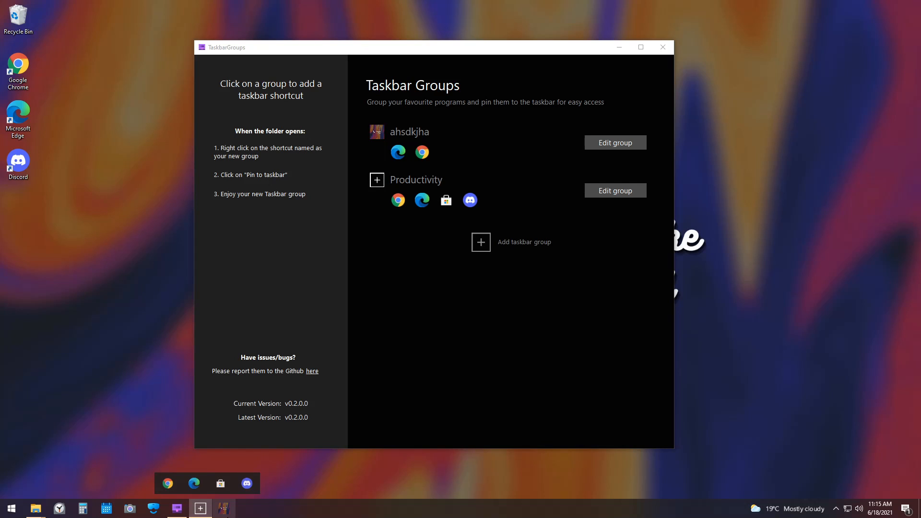
{"action": "left_click", "coordinate": [614, 142]}
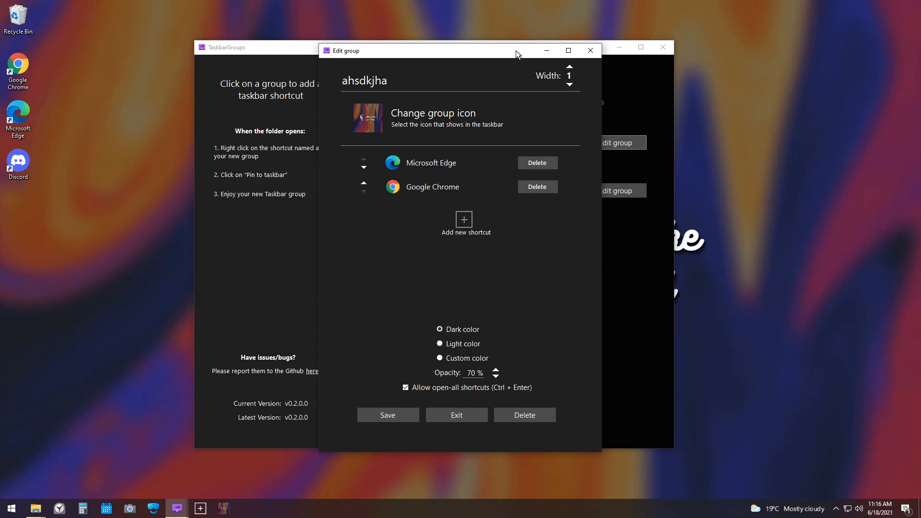
{"action": "mouse_move", "coordinate": [530, 58]}
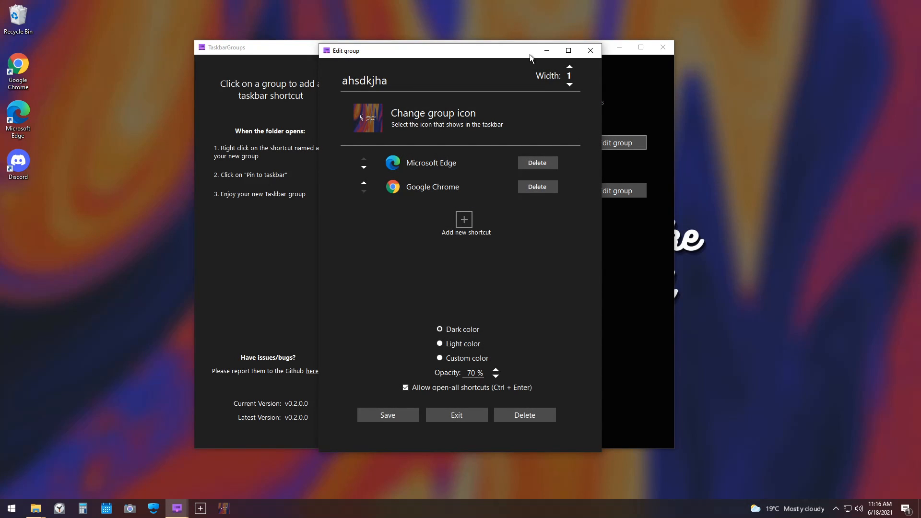
{"action": "mouse_move", "coordinate": [545, 70]}
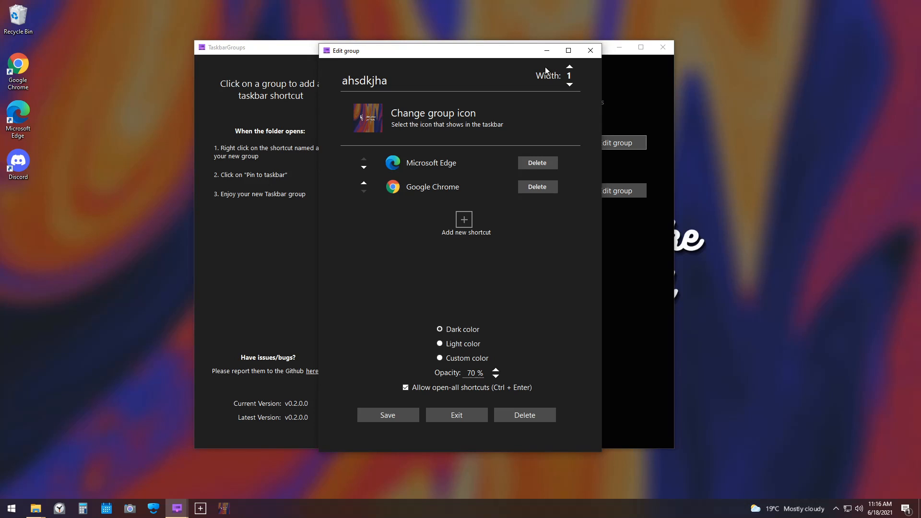
{"action": "mouse_move", "coordinate": [580, 63]}
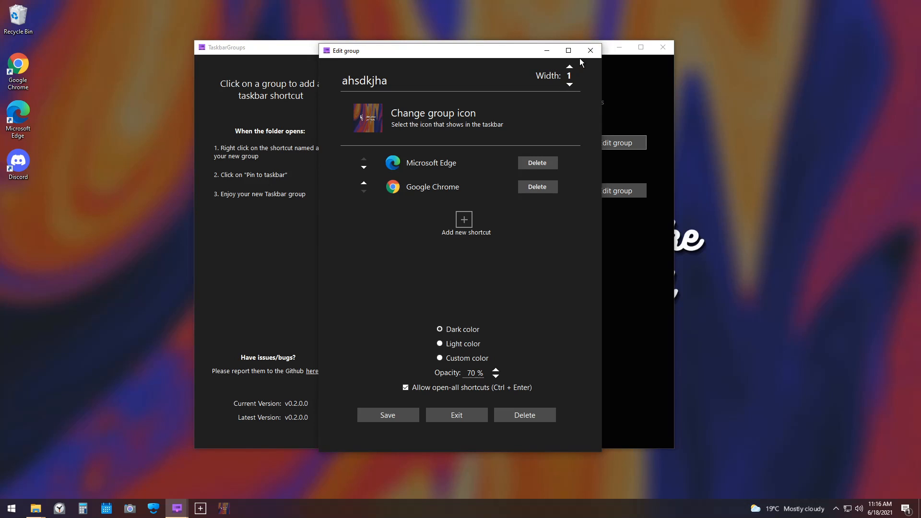
{"action": "mouse_move", "coordinate": [584, 64]}
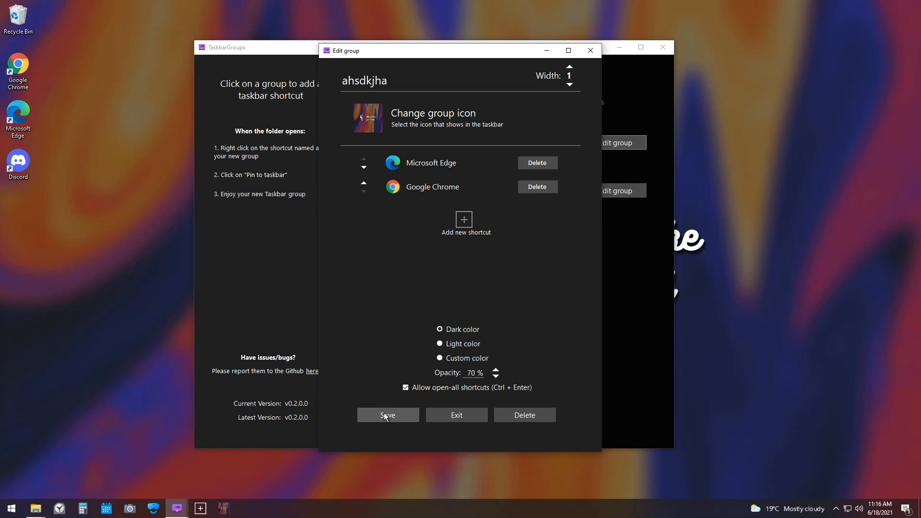
{"action": "left_click", "coordinate": [387, 415]}
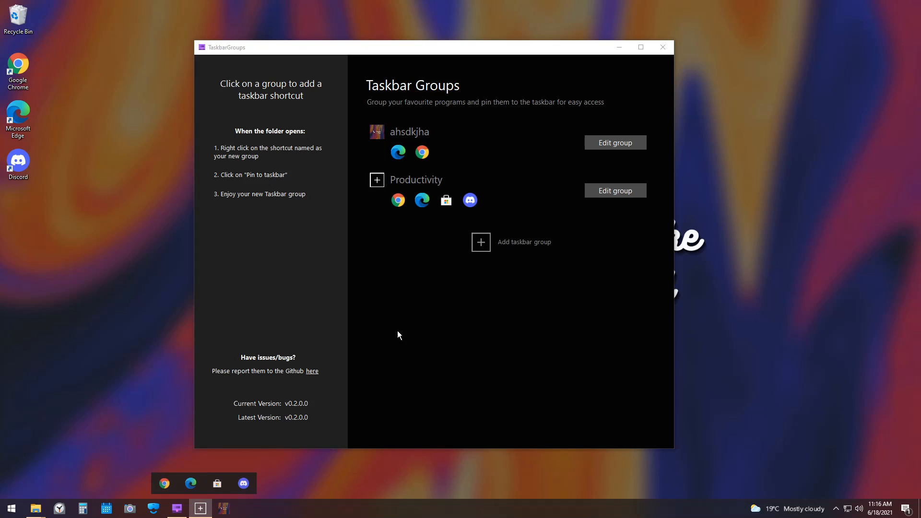
{"action": "mouse_move", "coordinate": [196, 502]}
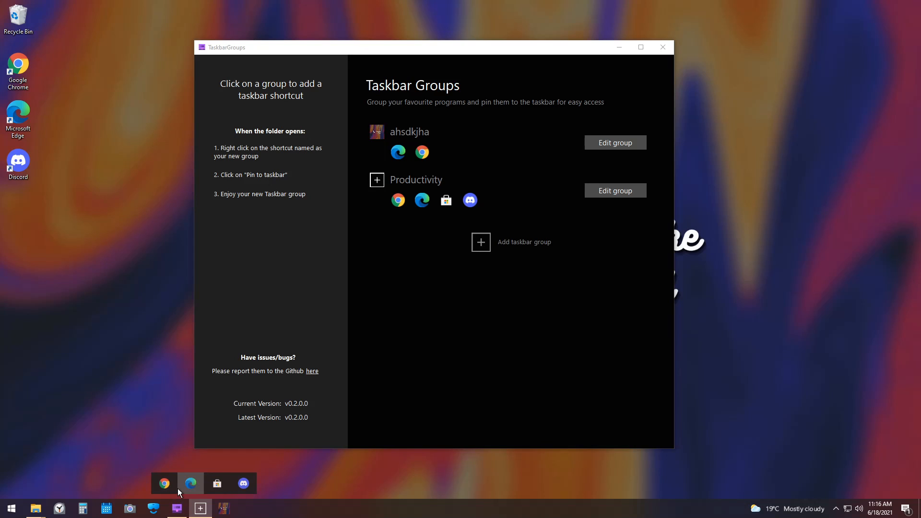
{"action": "mouse_move", "coordinate": [614, 191]}
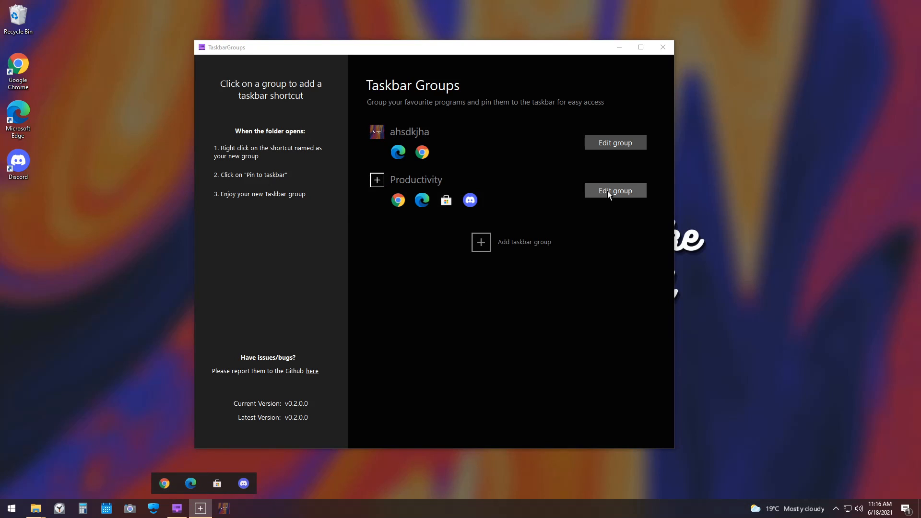
Step: Bring up the Productivity group's settings to adjust its popup width
{"action": "left_click", "coordinate": [614, 190]}
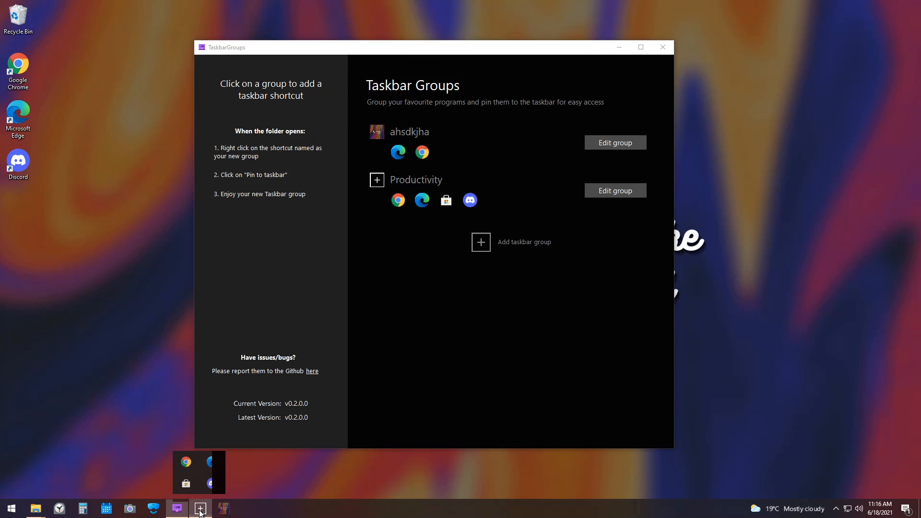
{"action": "mouse_move", "coordinate": [212, 482]}
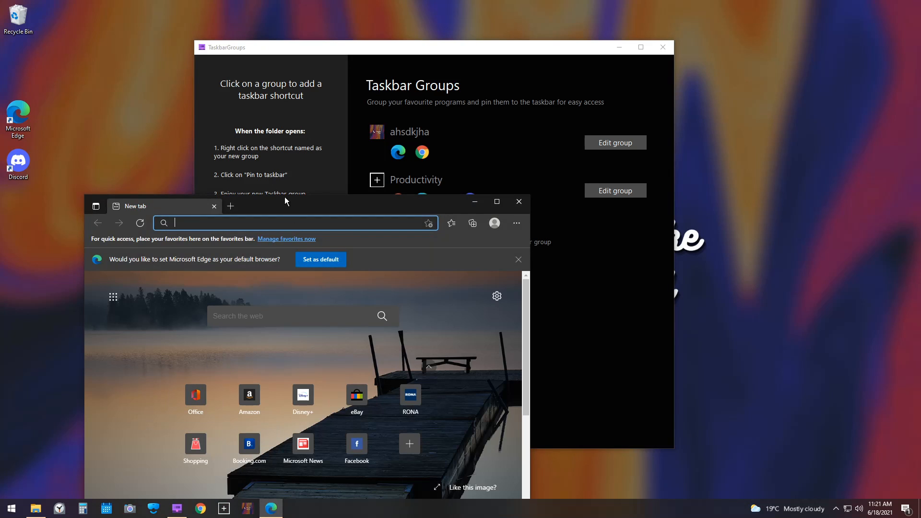
{"action": "mouse_move", "coordinate": [518, 202]}
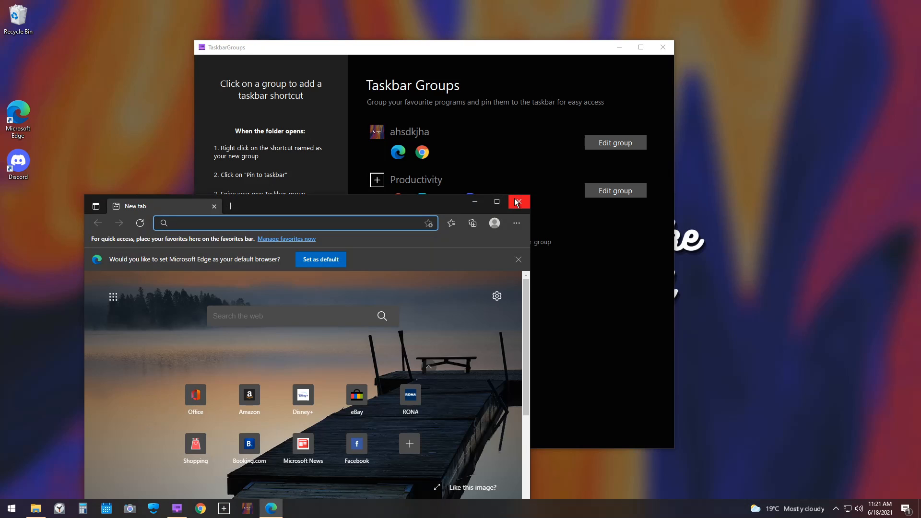
Step: Close the Microsoft Edge window launched from the Productivity group
{"action": "left_click", "coordinate": [518, 202]}
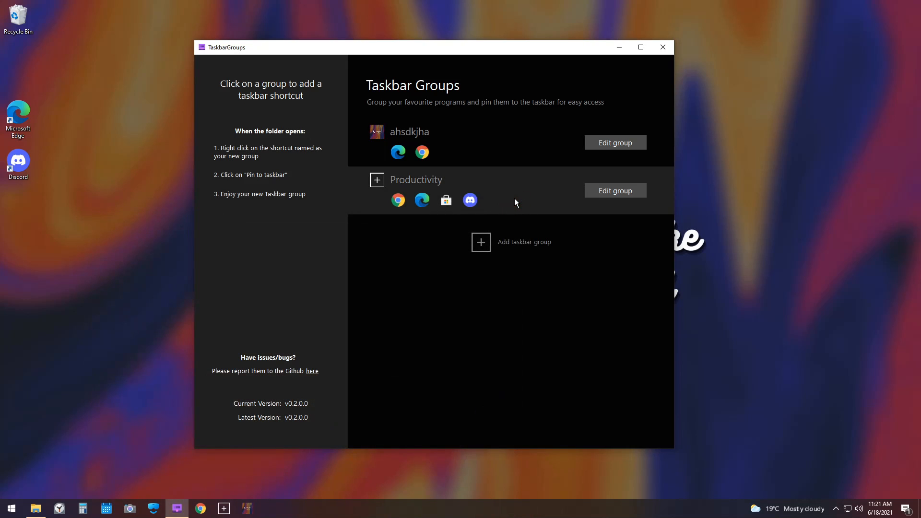
{"action": "mouse_move", "coordinate": [426, 257]}
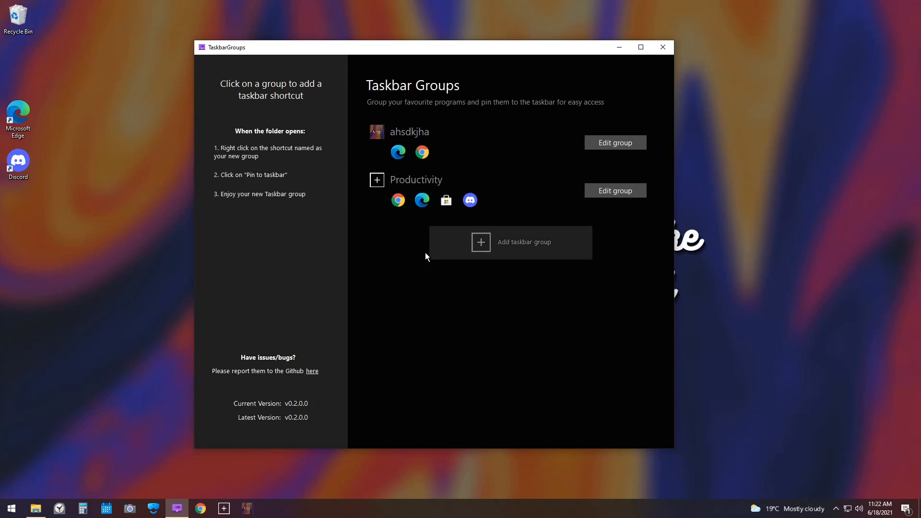
{"action": "mouse_move", "coordinate": [289, 425]}
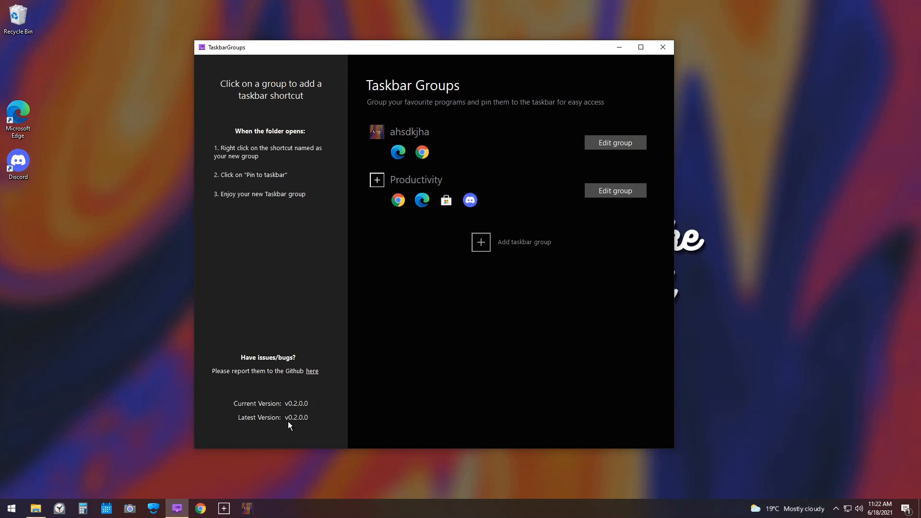
{"action": "mouse_move", "coordinate": [277, 430]}
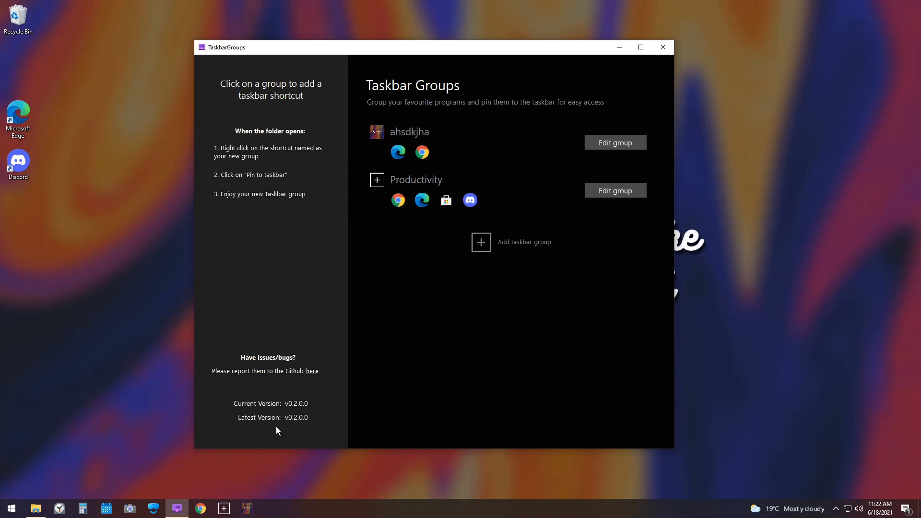
{"action": "mouse_move", "coordinate": [224, 508]}
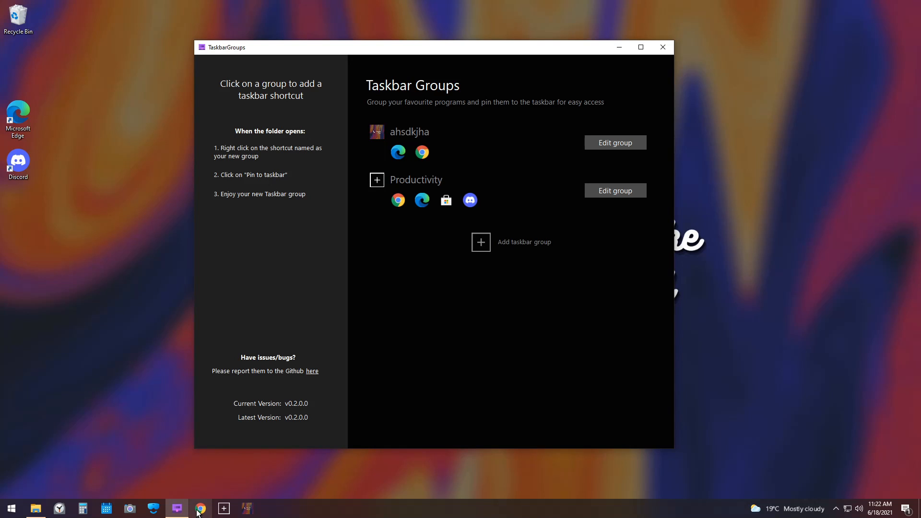
{"action": "mouse_move", "coordinate": [201, 509]}
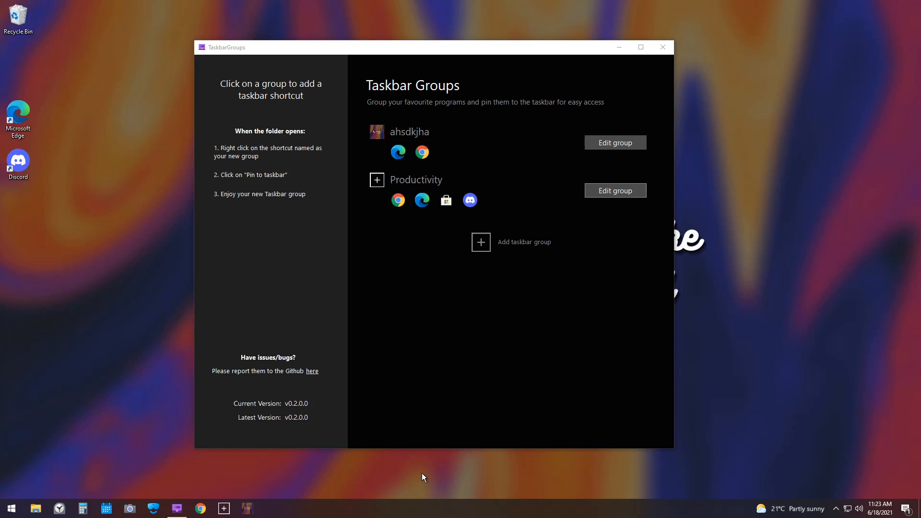
Step: Enable 'Allow open-all shortcuts (Ctrl + Enter)' for the Productivity group and save it
{"action": "left_click", "coordinate": [614, 190]}
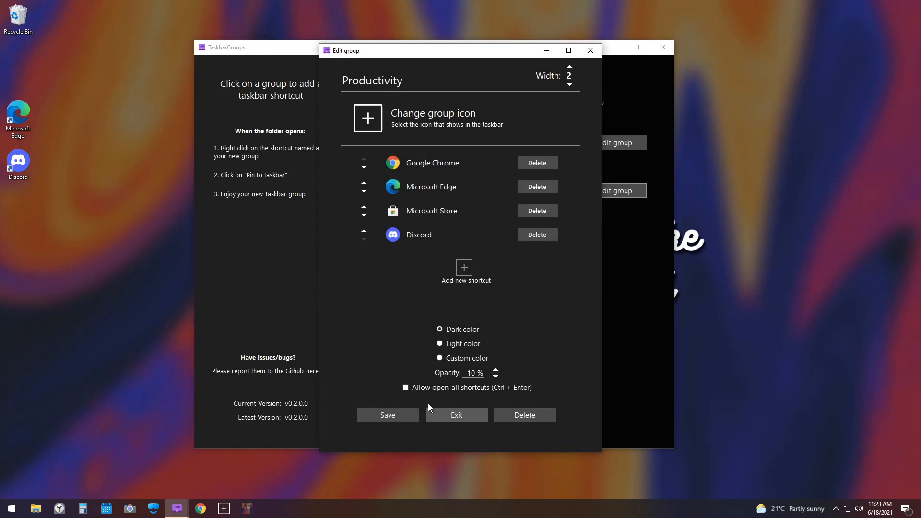
{"action": "left_click", "coordinate": [406, 386]}
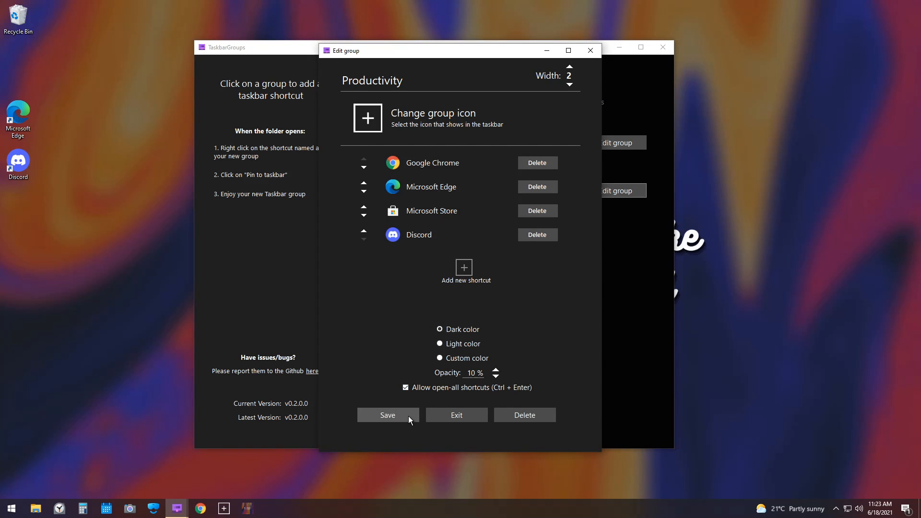
{"action": "left_click", "coordinate": [387, 415]}
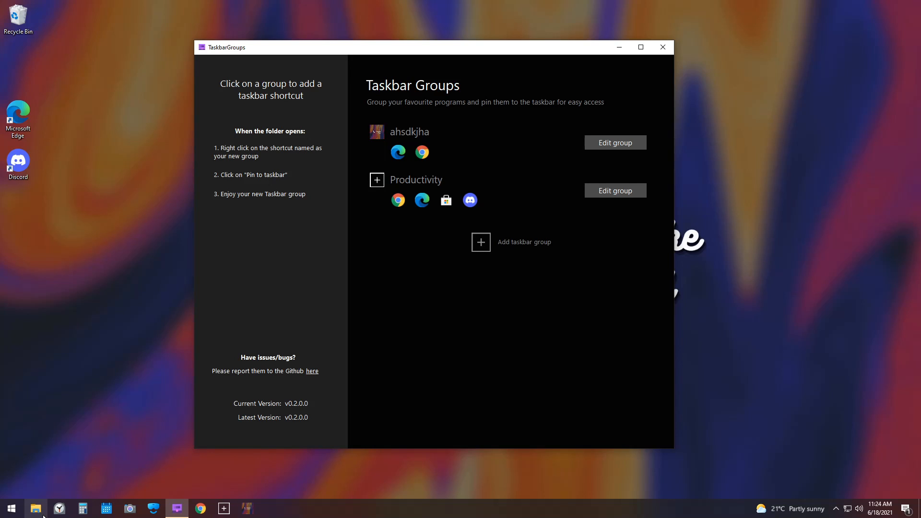
{"action": "mouse_move", "coordinate": [36, 509]}
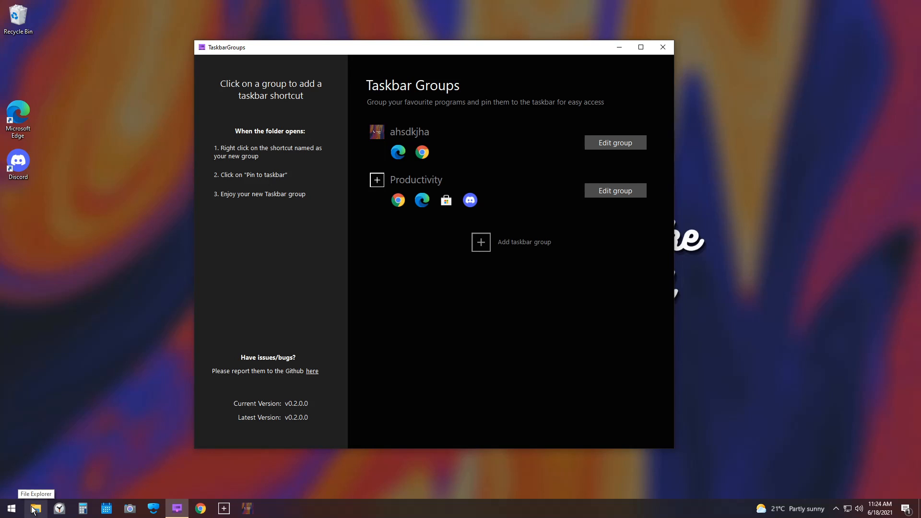
Step: Copy all files from Release.zip into the TaskbarGroups folder, replacing the originals, and launch TaskbarGroups.exe
{"action": "left_click", "coordinate": [35, 508]}
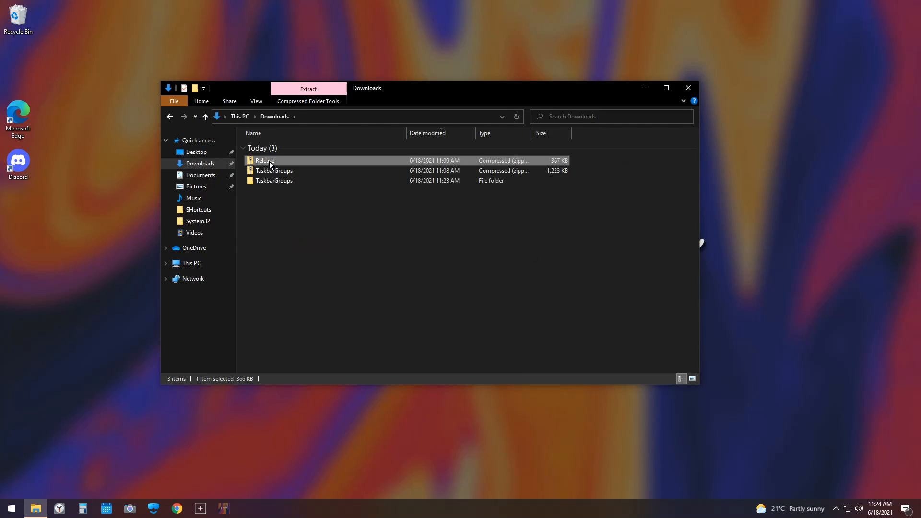
{"action": "double_click", "coordinate": [266, 161]}
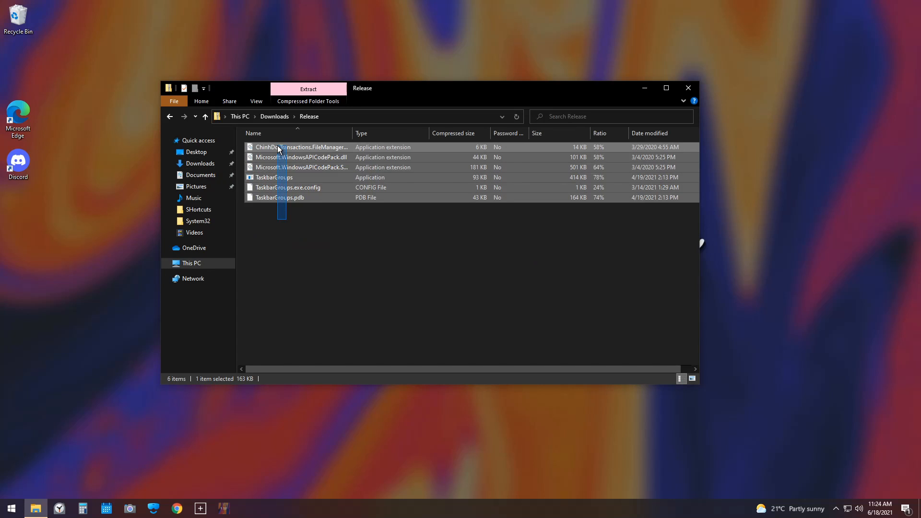
{"action": "key", "text": "ctrl+a"}
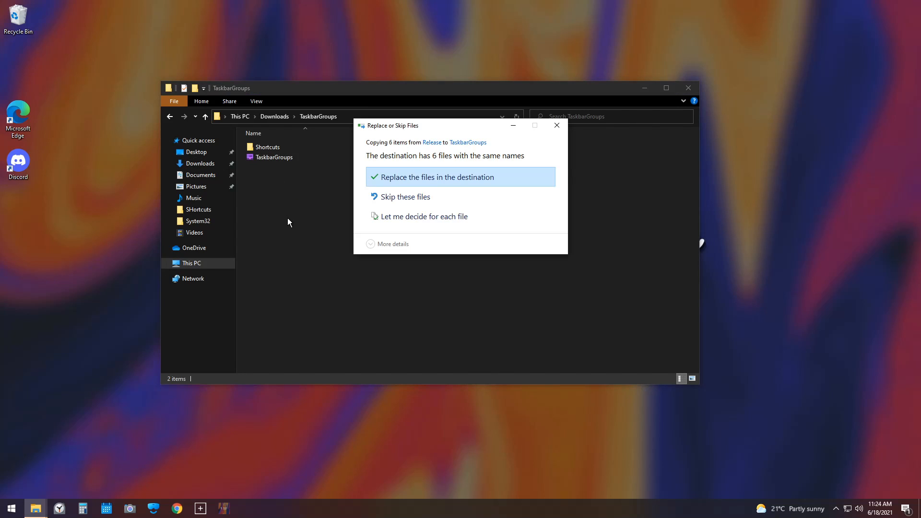
{"action": "left_click", "coordinate": [438, 177]}
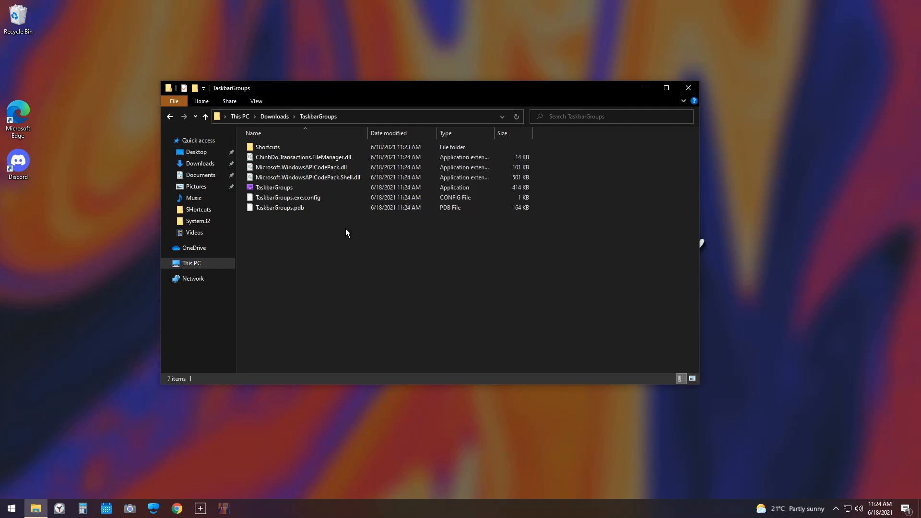
{"action": "left_click", "coordinate": [274, 187]}
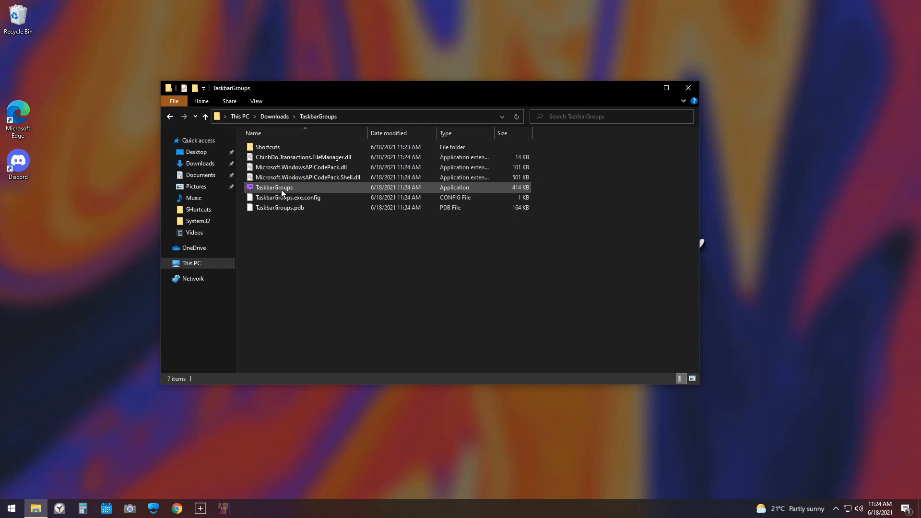
{"action": "double_click", "coordinate": [273, 187]}
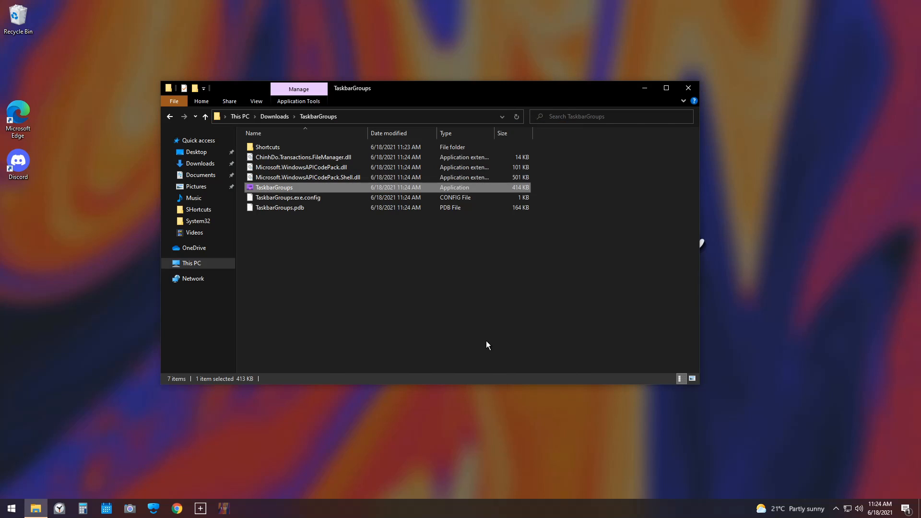
Step: Launch the patched TaskbarGroups.exe showing both groups at version v0.2.0.0
{"action": "double_click", "coordinate": [274, 187]}
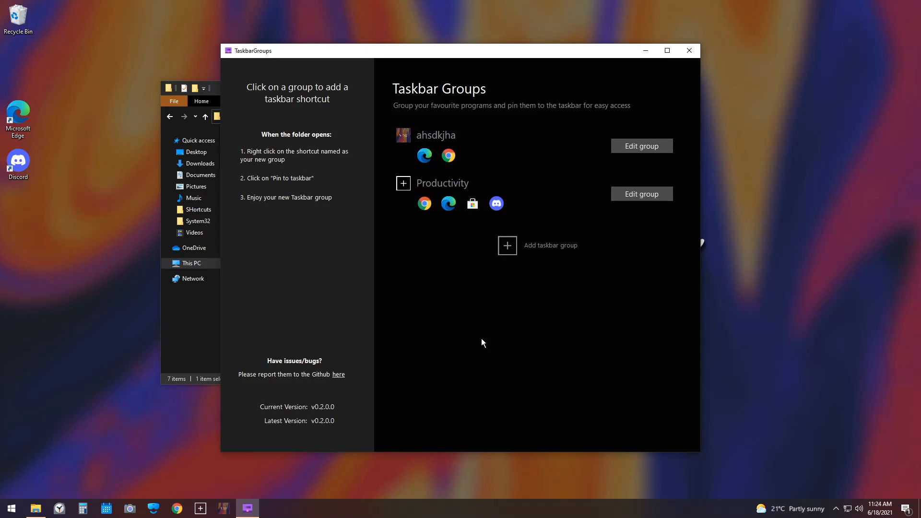
{"action": "mouse_move", "coordinate": [287, 476]}
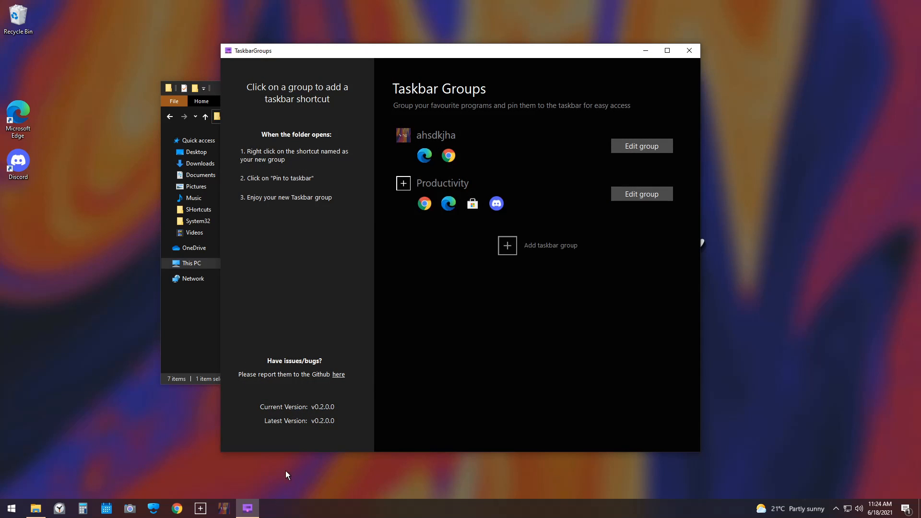
{"action": "mouse_move", "coordinate": [310, 515]}
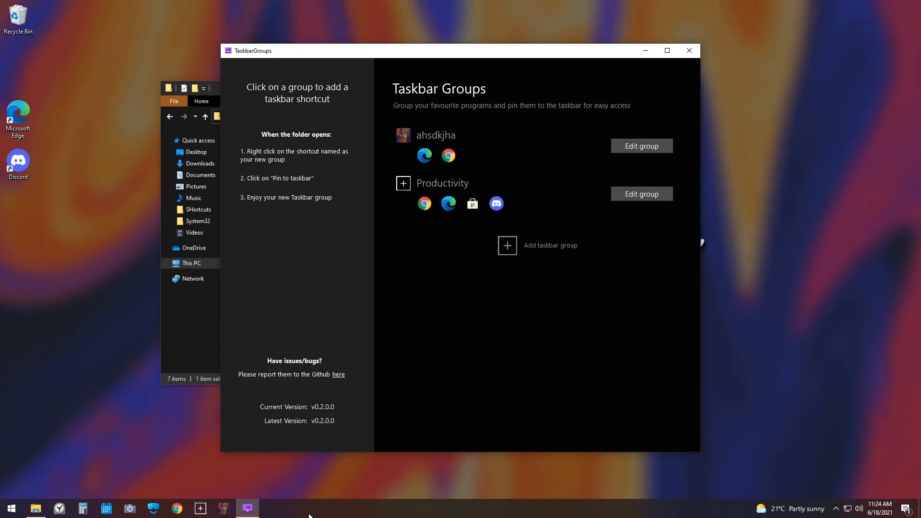
{"action": "mouse_move", "coordinate": [902, 147]}
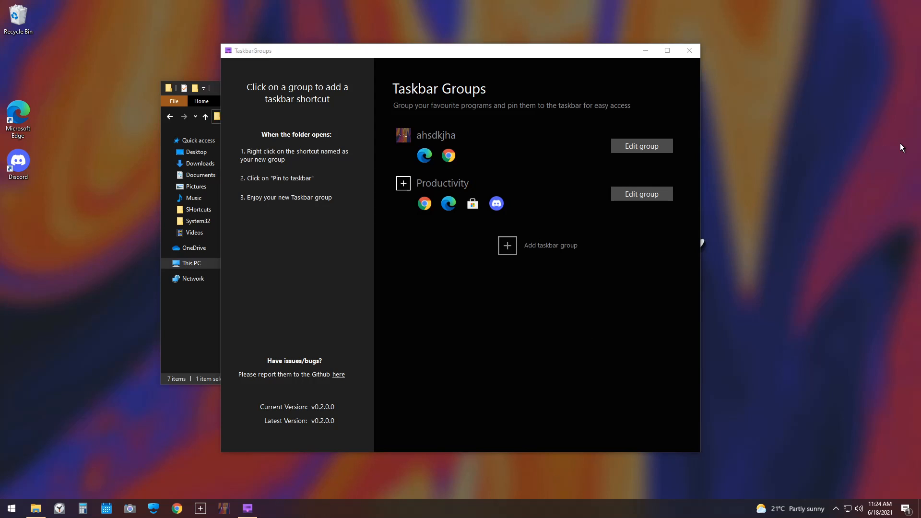
{"action": "mouse_move", "coordinate": [876, 147]}
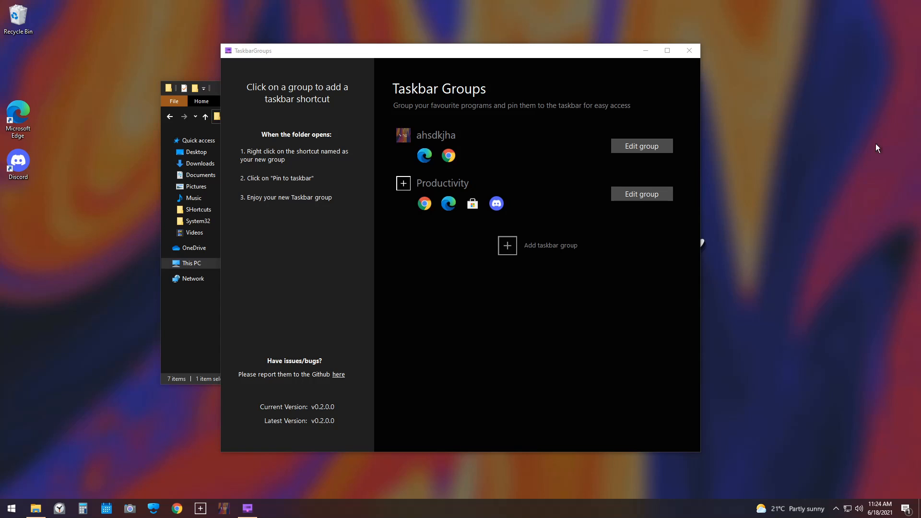
{"action": "mouse_move", "coordinate": [599, 351]}
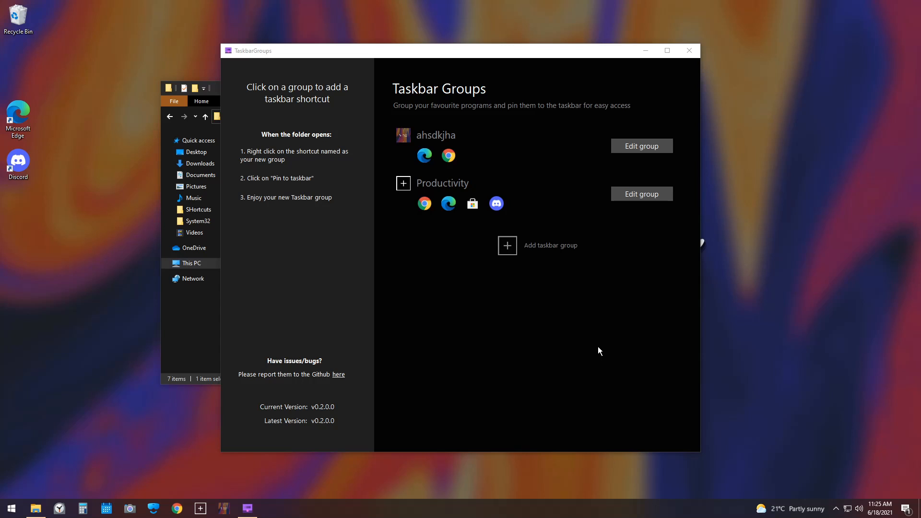
{"action": "mouse_move", "coordinate": [223, 509]}
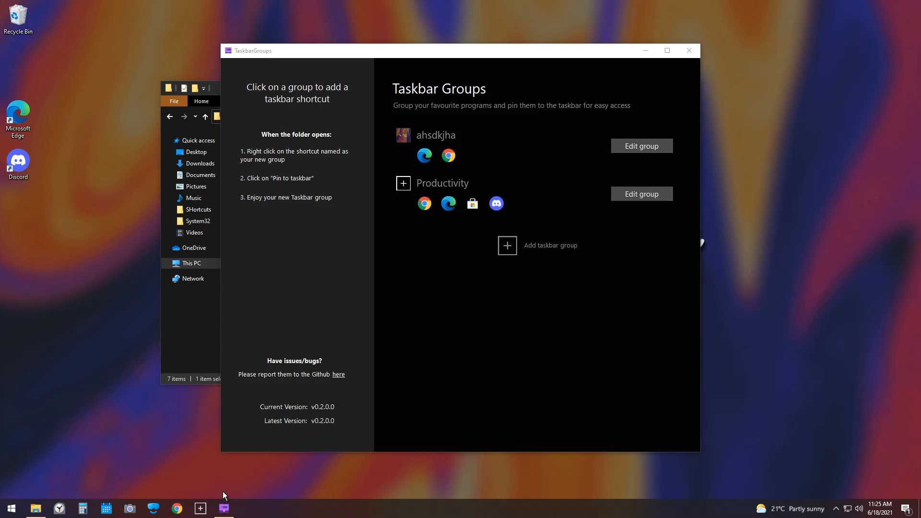
{"action": "mouse_move", "coordinate": [689, 51]}
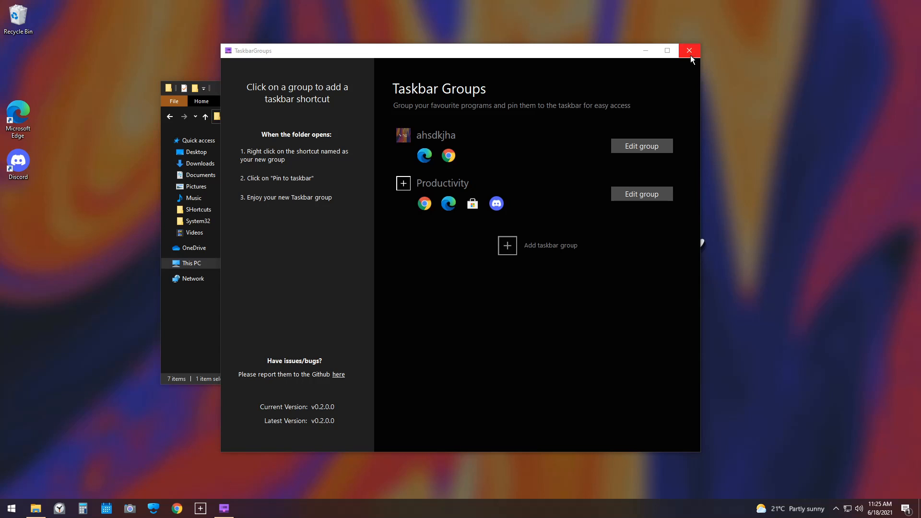
Step: Close TaskbarGroups, delete its extracted folder from Downloads, and answer No to the broken Productivity shortcut prompt
{"action": "left_click", "coordinate": [689, 50]}
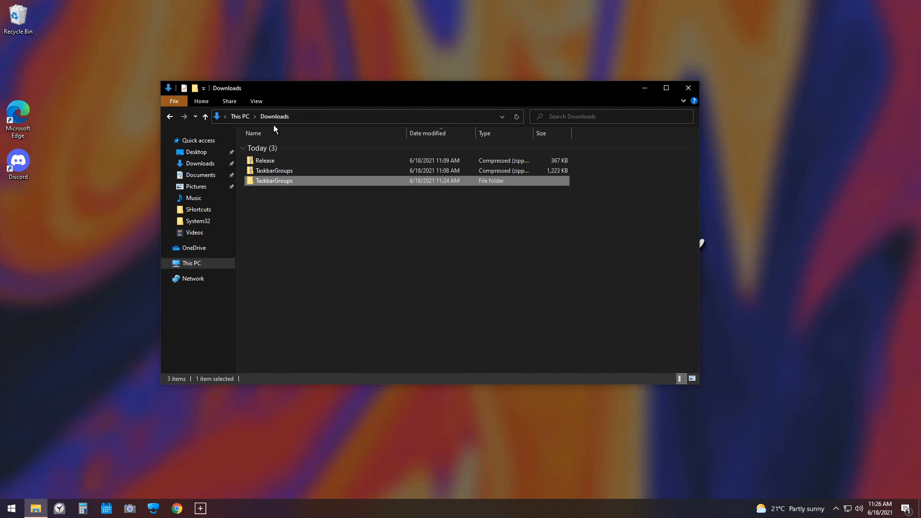
{"action": "left_click", "coordinate": [276, 194]}
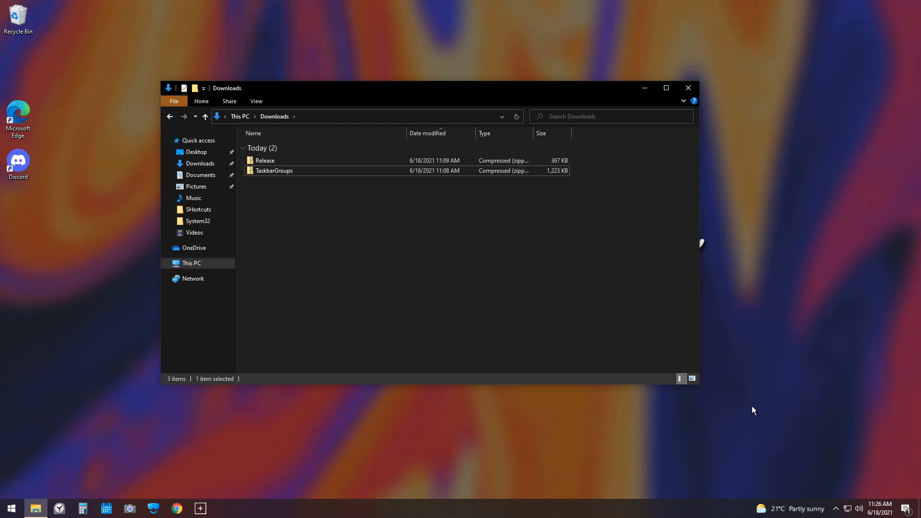
{"action": "left_click", "coordinate": [837, 508]}
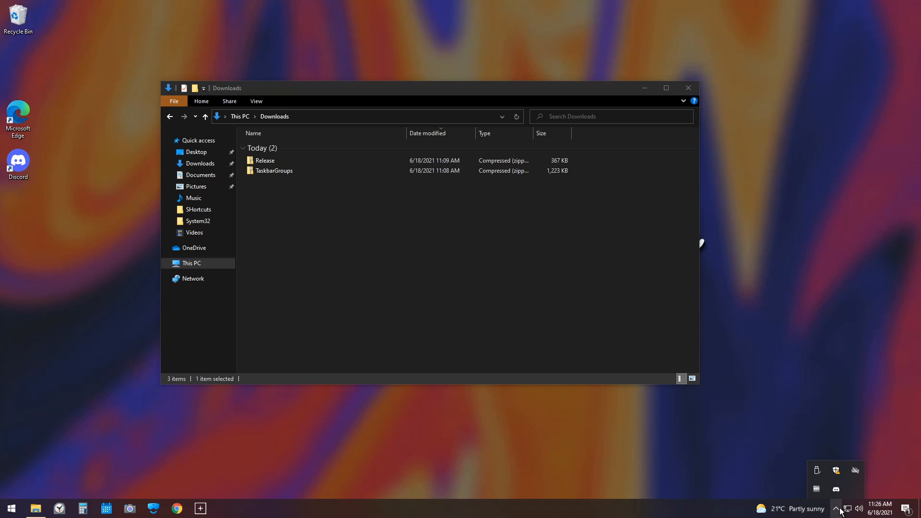
{"action": "mouse_move", "coordinate": [864, 476]}
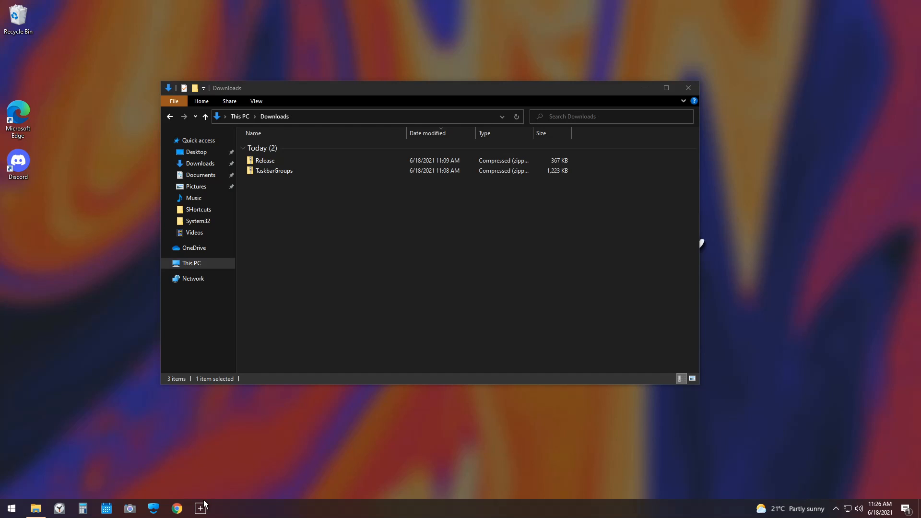
{"action": "left_click", "coordinate": [199, 509]}
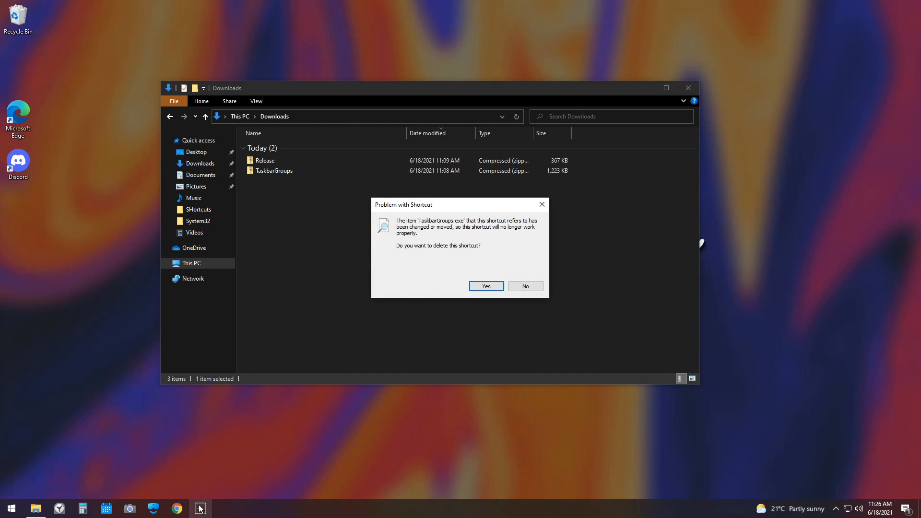
{"action": "left_click", "coordinate": [524, 286]}
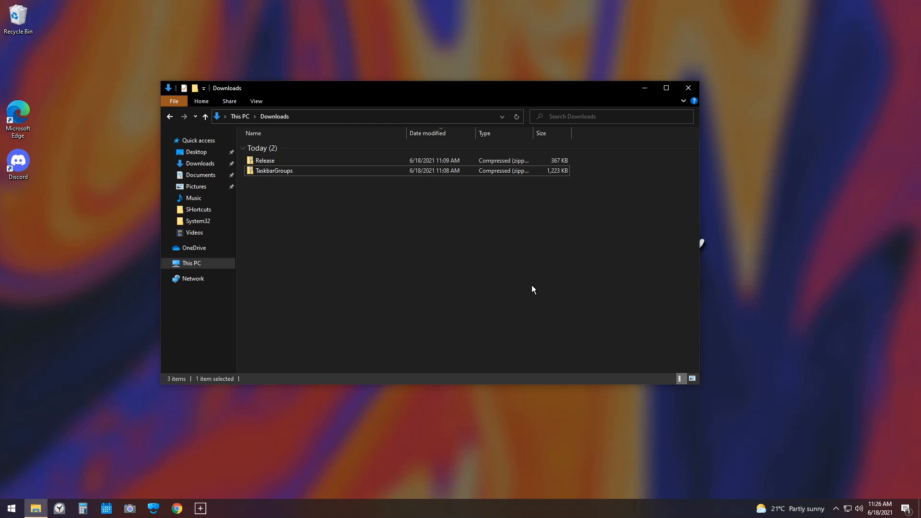
{"action": "mouse_move", "coordinate": [397, 281]}
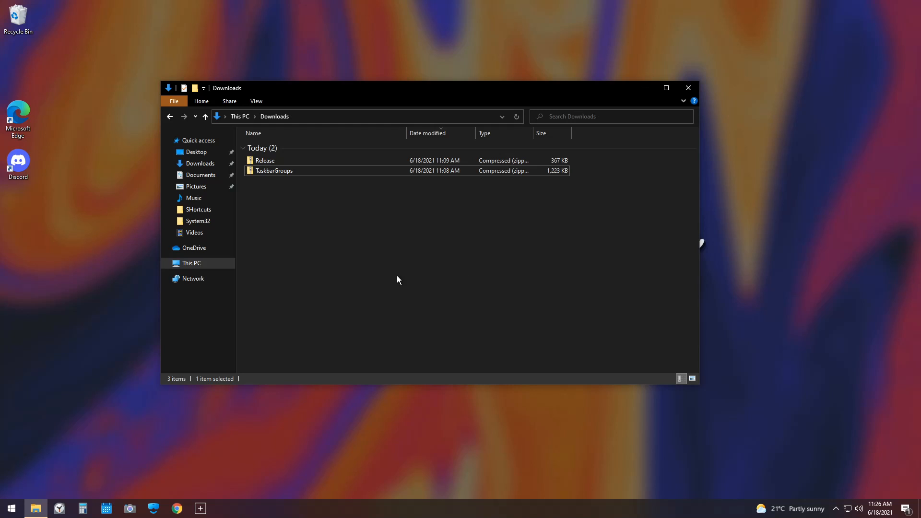
{"action": "mouse_move", "coordinate": [215, 507]}
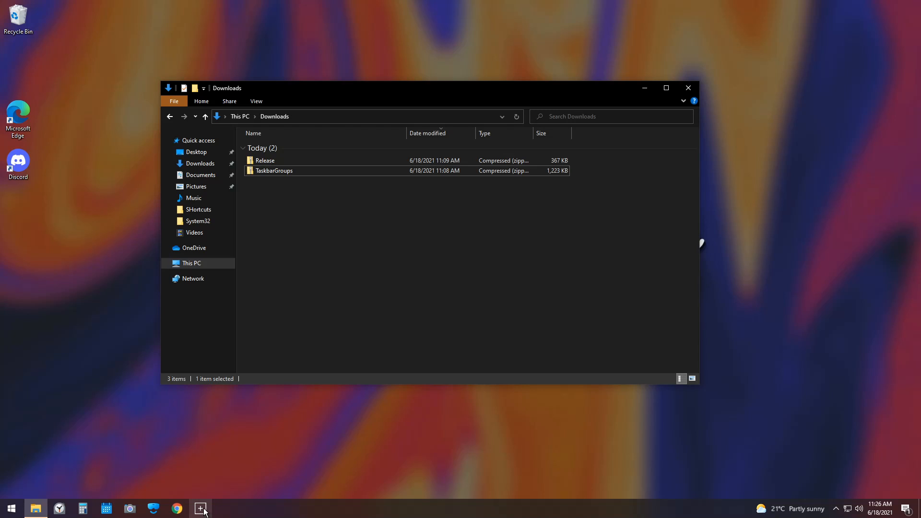
{"action": "mouse_move", "coordinate": [200, 508]}
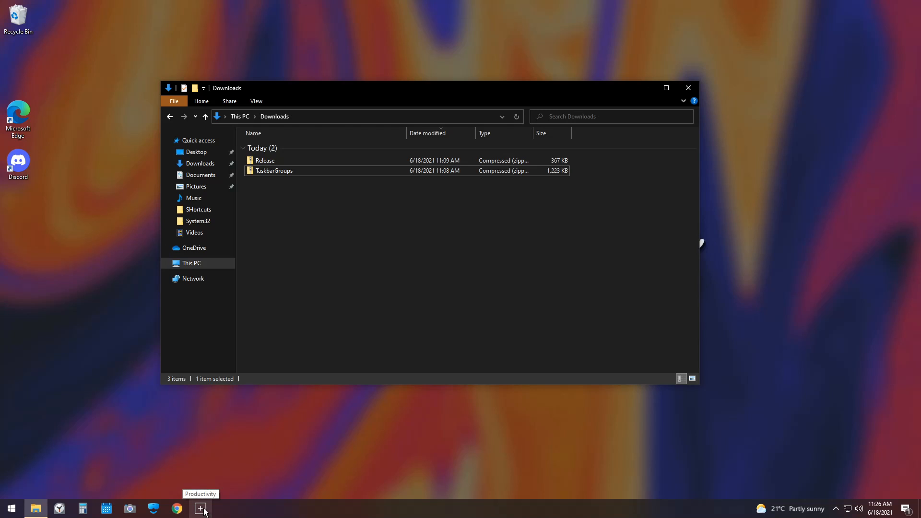
Step: Unpin the broken Productivity group shortcut from the taskbar
{"action": "right_click", "coordinate": [201, 508]}
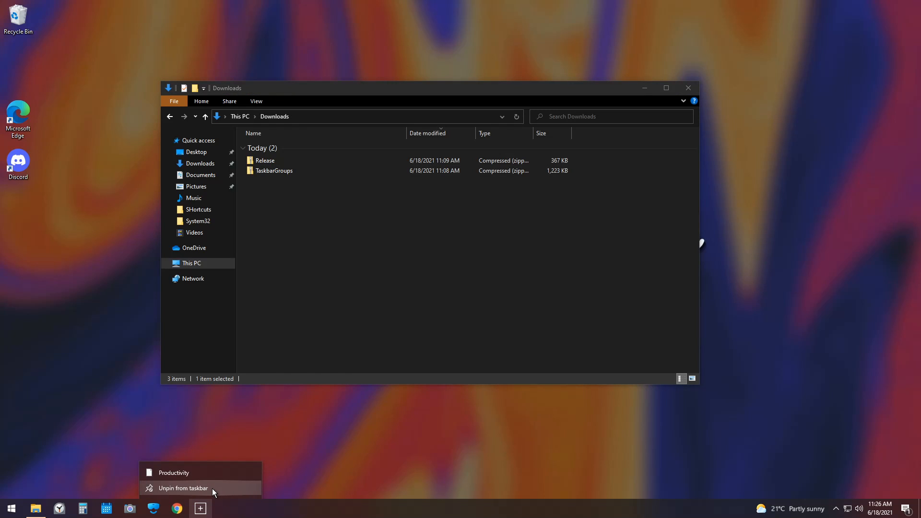
{"action": "left_click", "coordinate": [184, 488]}
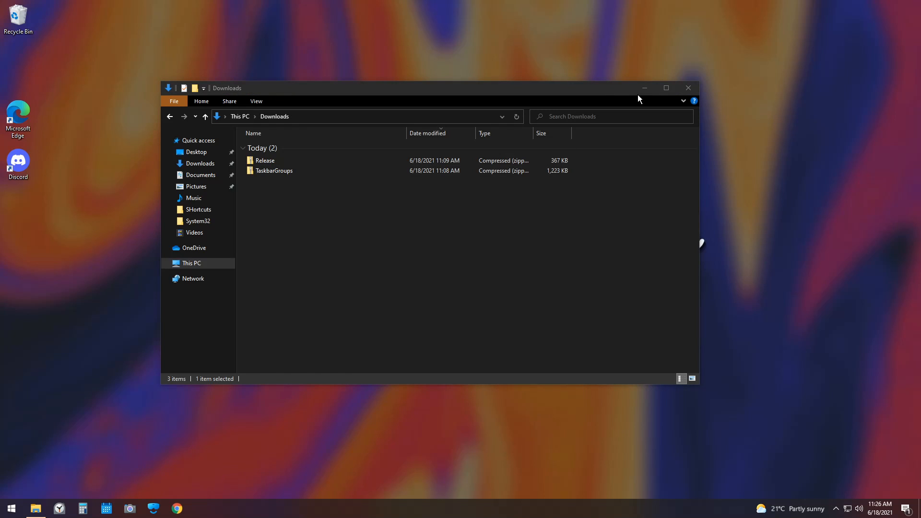